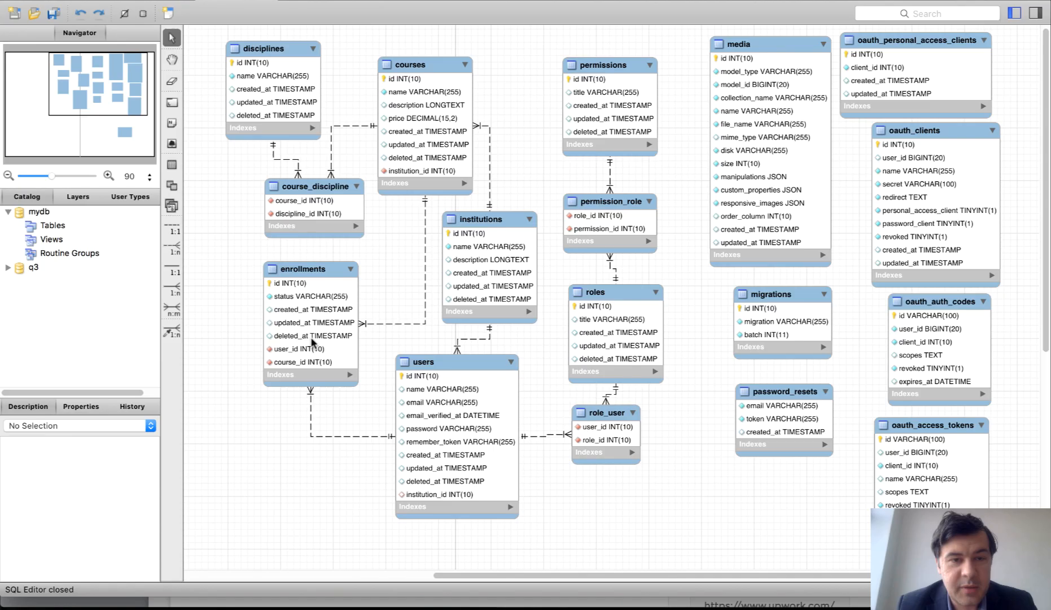
pyautogui.moveTo(384, 421)
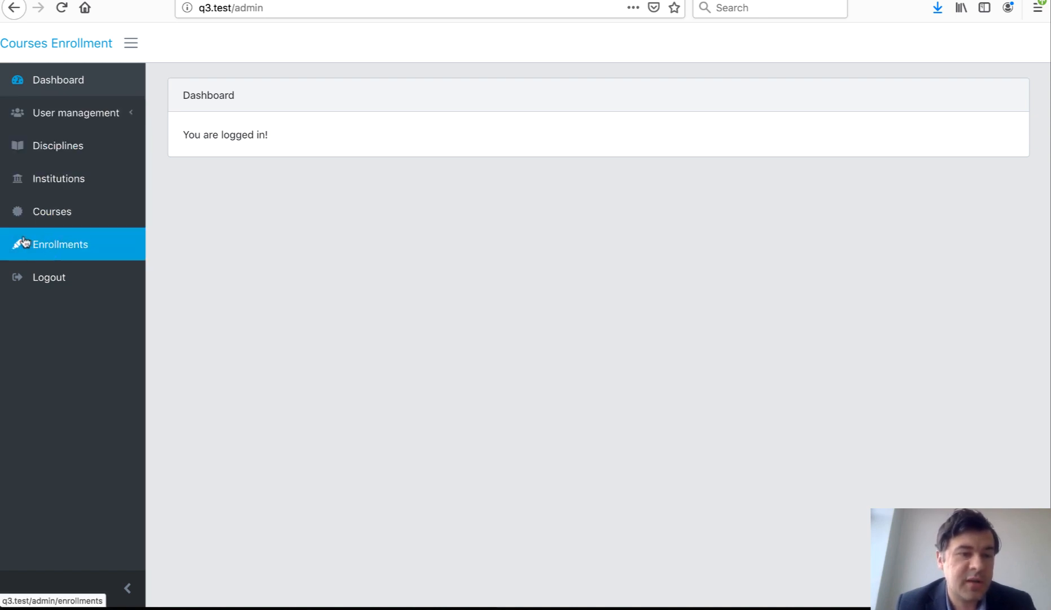
# Bring up the logged-in admin dashboard at q3.test/admin in Firefox
pyautogui.click(75, 113)
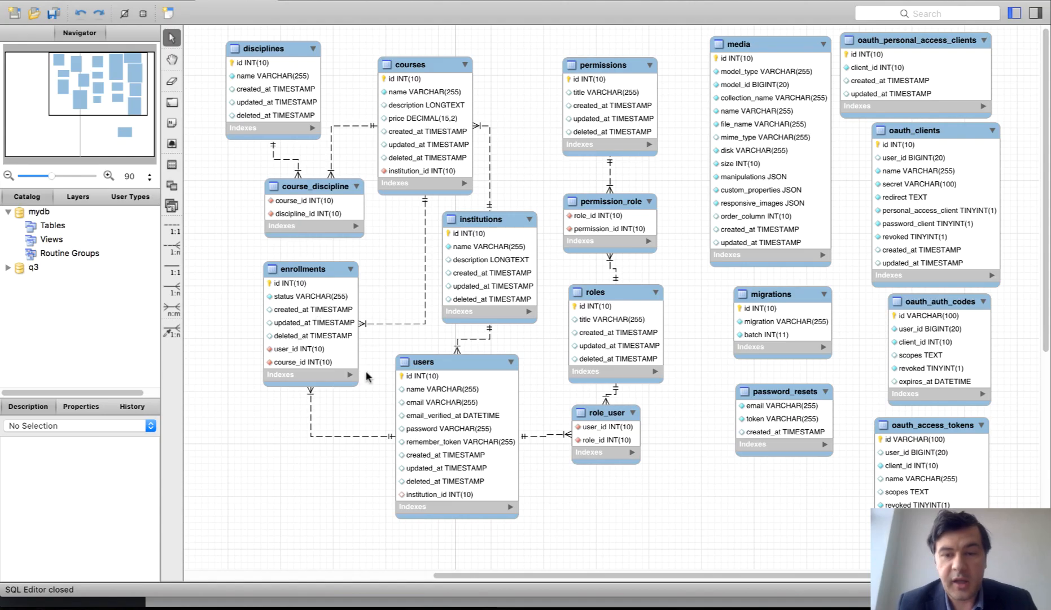
pyautogui.moveTo(252, 412)
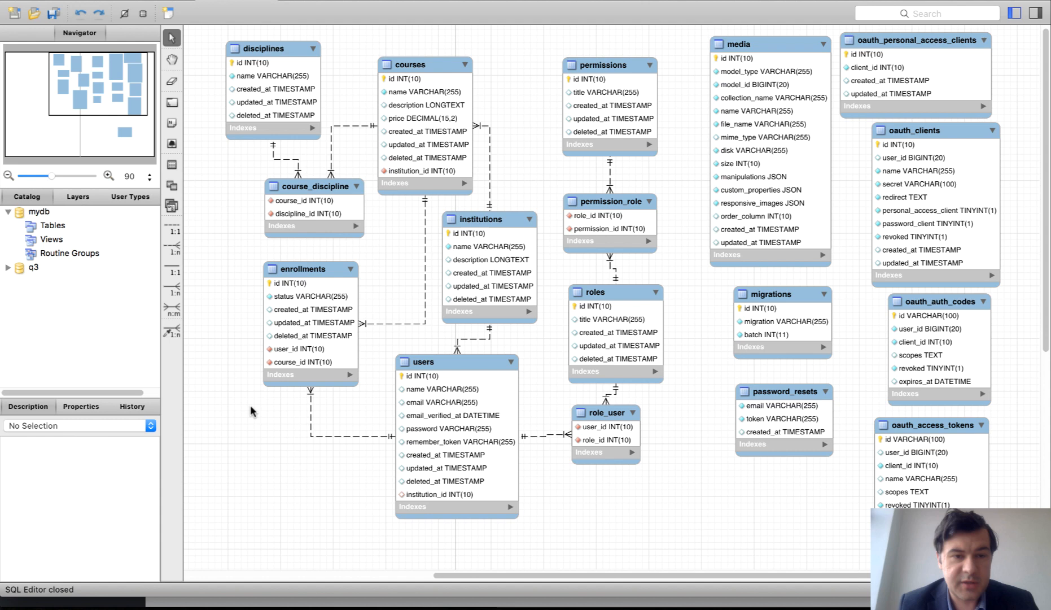
pyautogui.moveTo(434, 414)
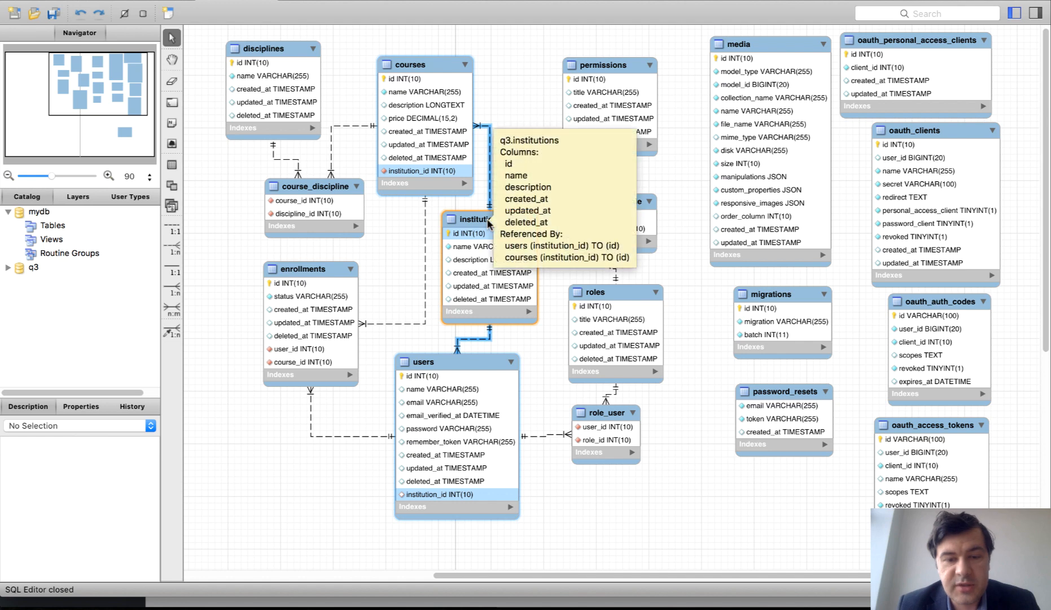
pyautogui.moveTo(535, 156)
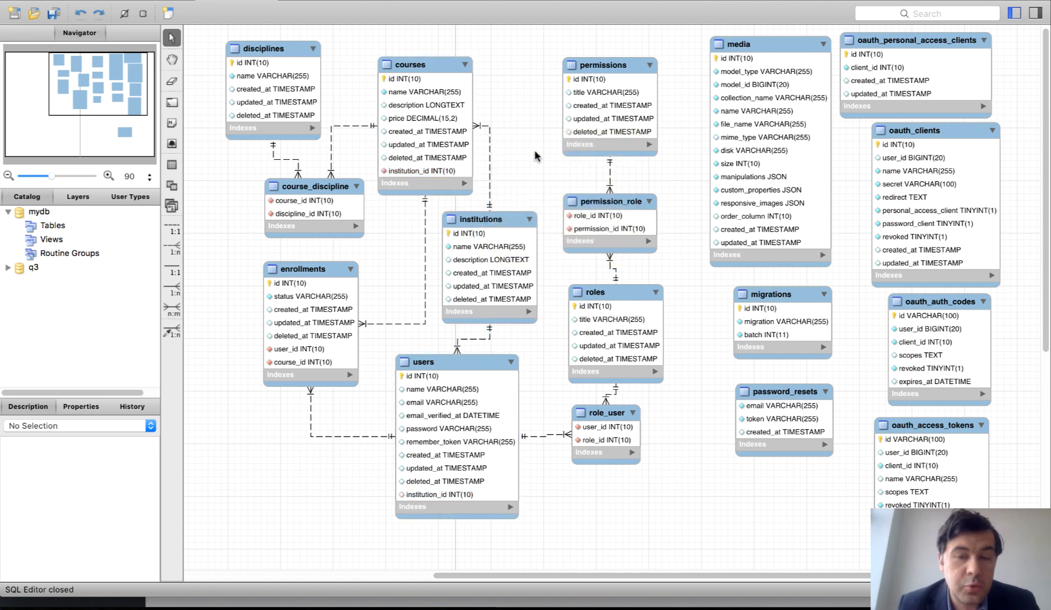
pyautogui.click(416, 65)
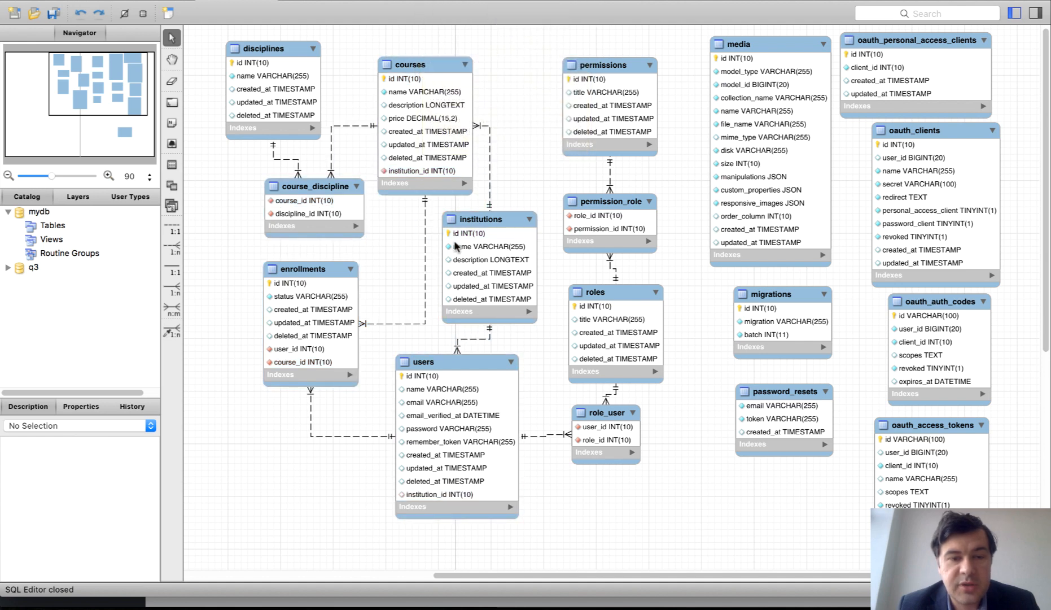
pyautogui.click(313, 187)
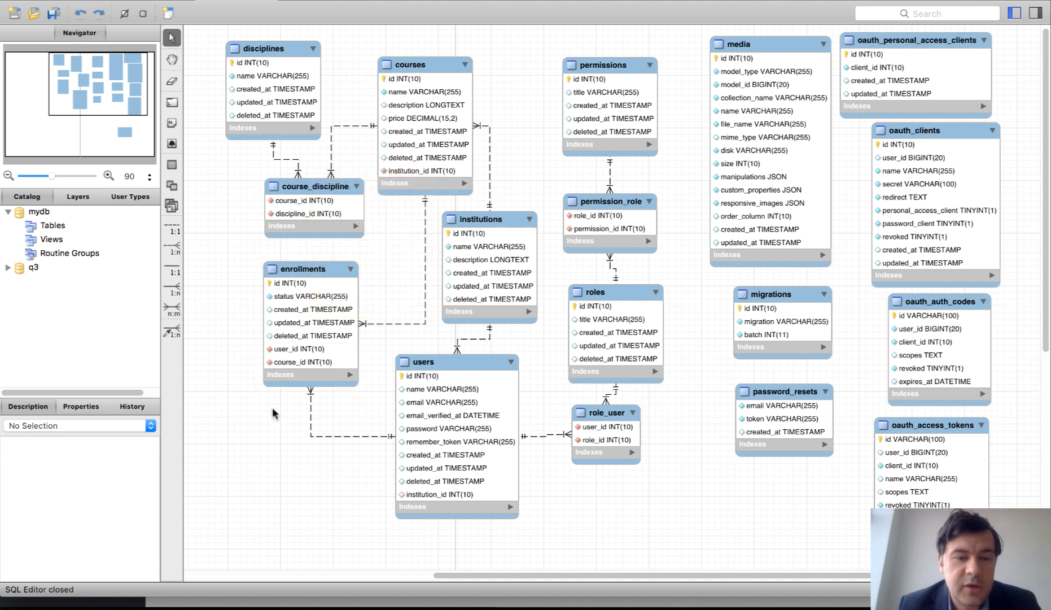
pyautogui.moveTo(299, 317)
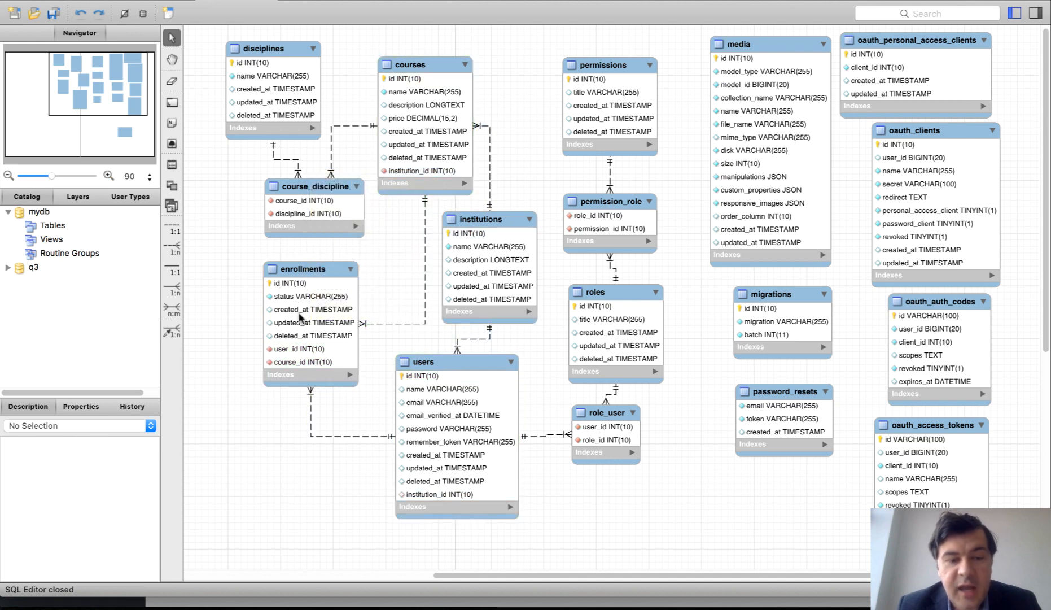
pyautogui.moveTo(301, 361)
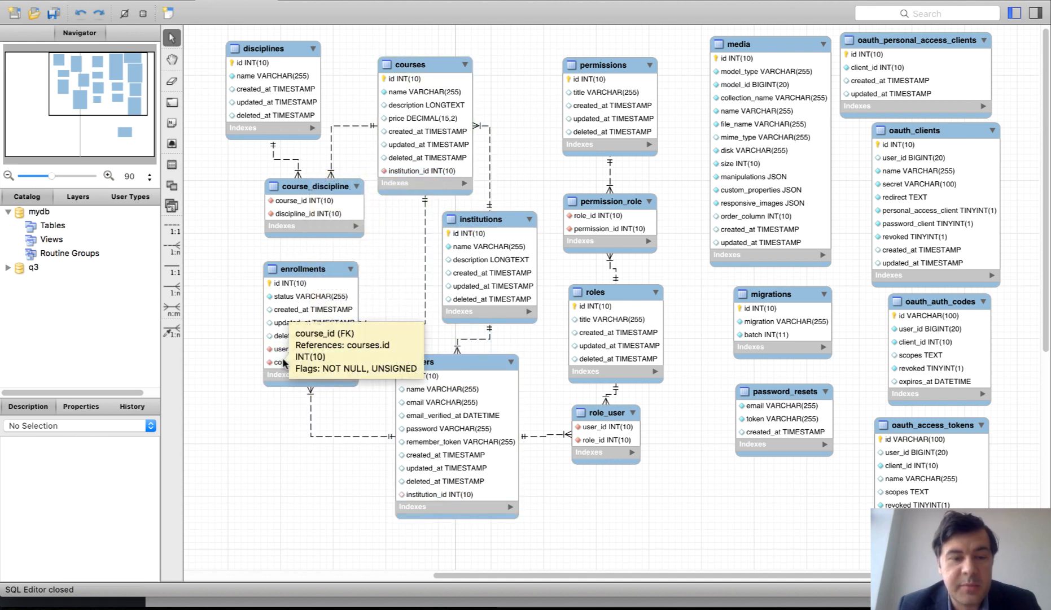
pyautogui.moveTo(269, 300)
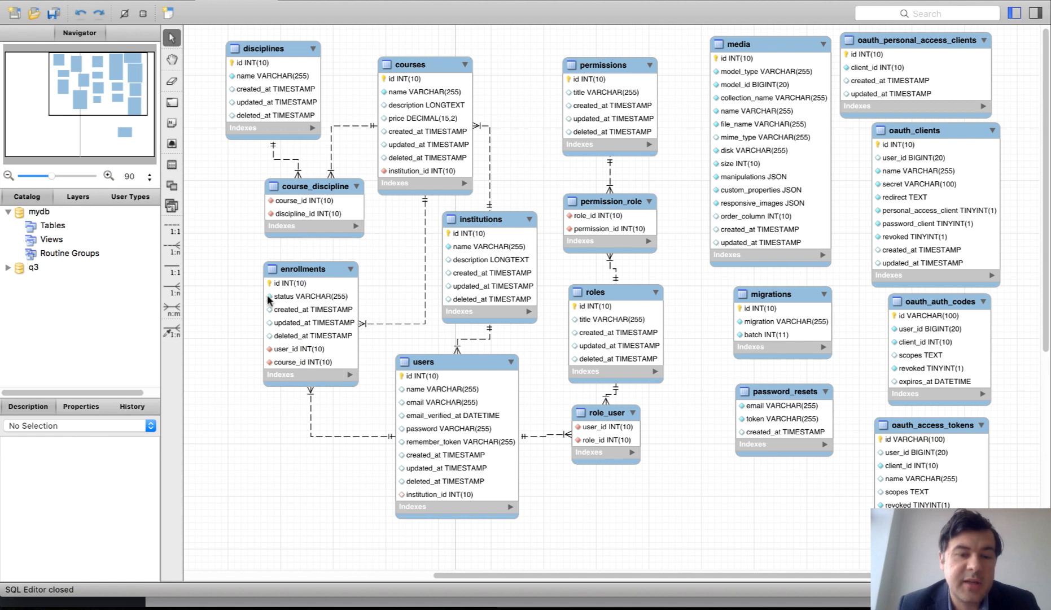
pyautogui.moveTo(250, 328)
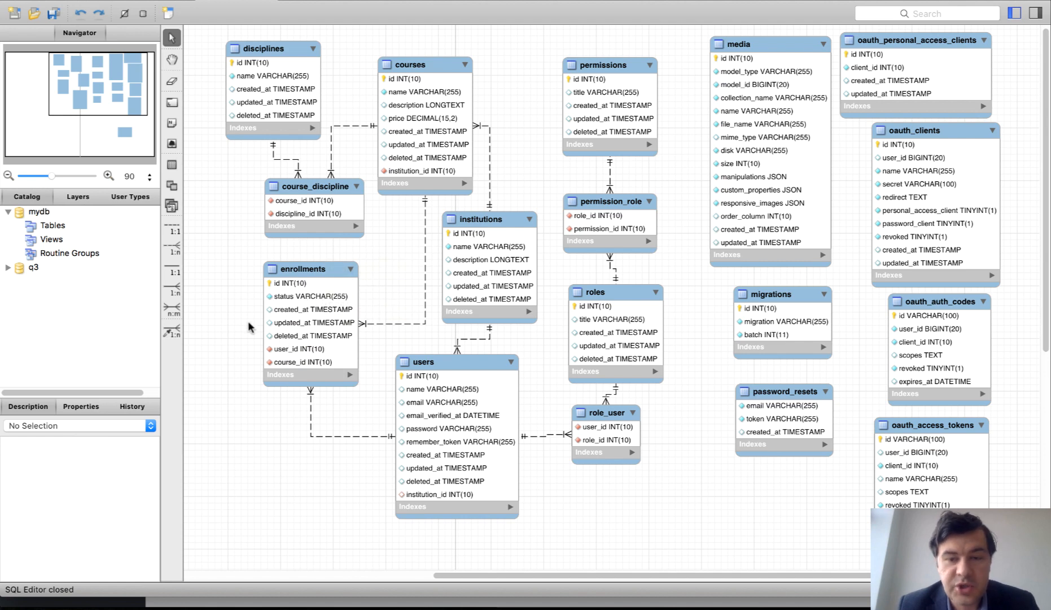
pyautogui.moveTo(597, 368)
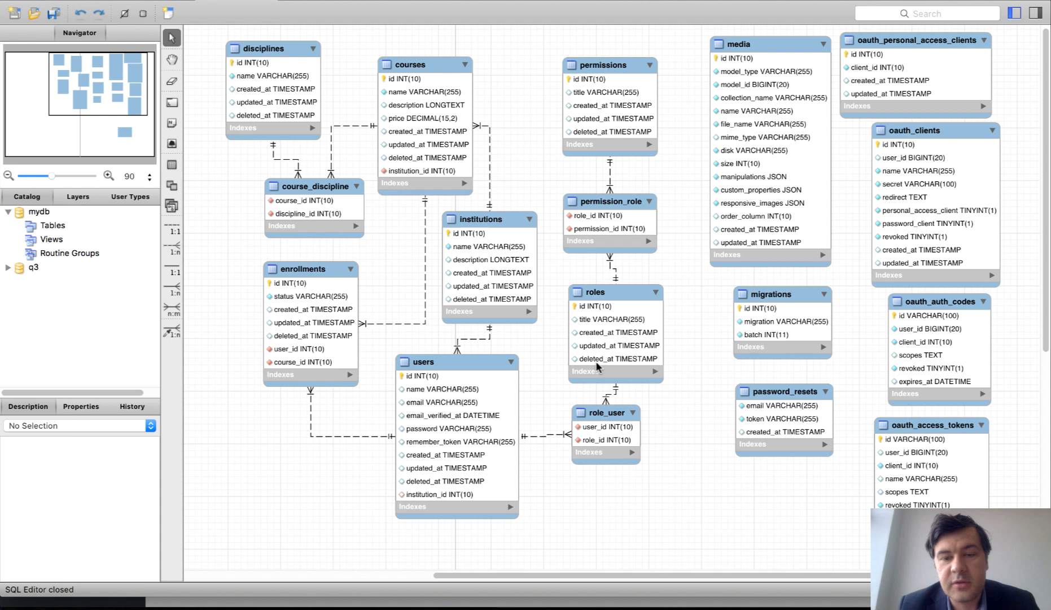
pyautogui.moveTo(600, 162)
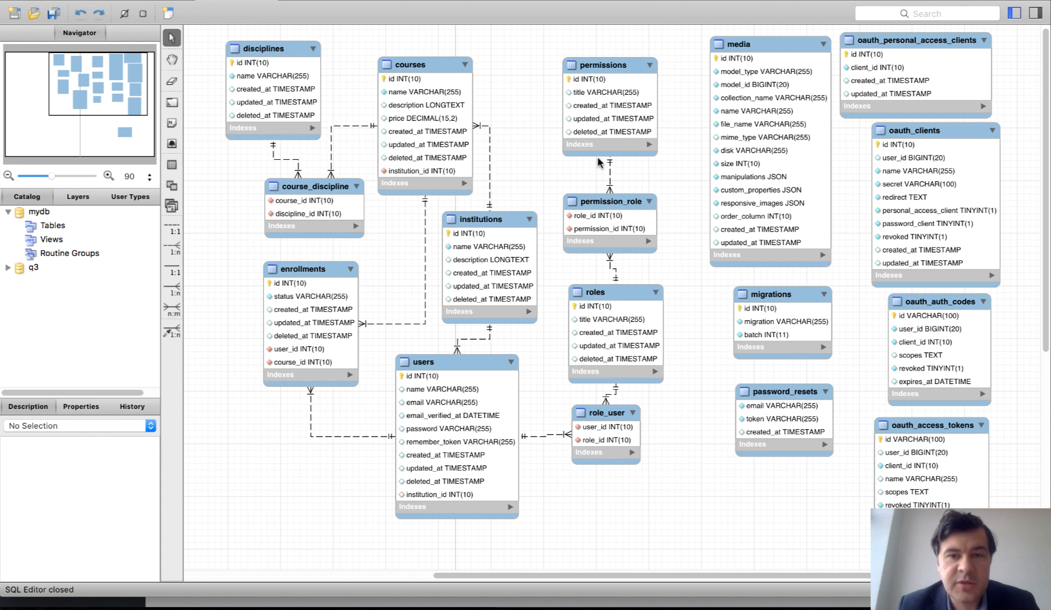
pyautogui.moveTo(1045, 317)
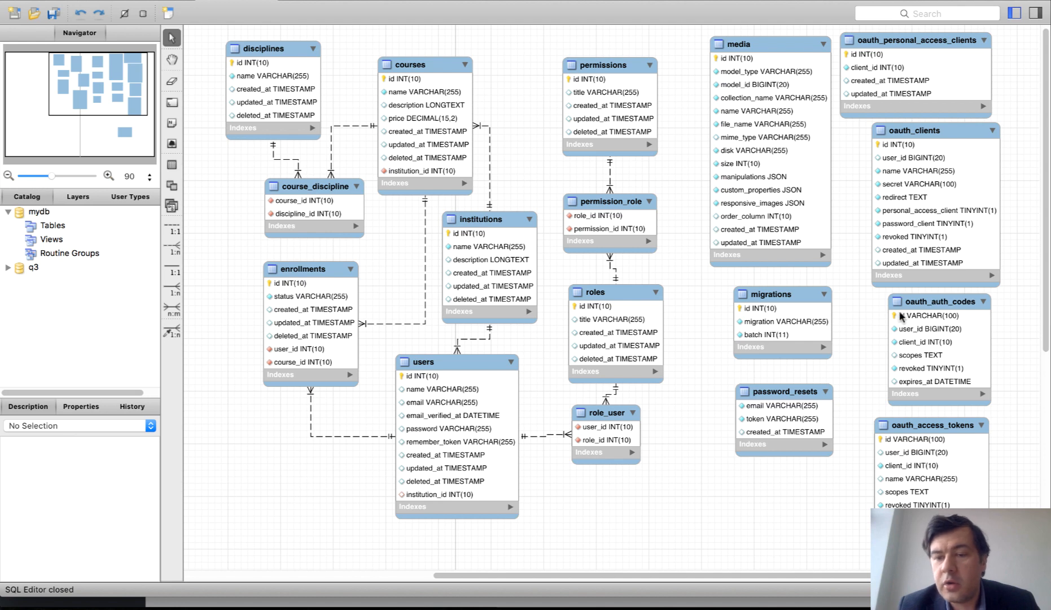
pyautogui.moveTo(845, 418)
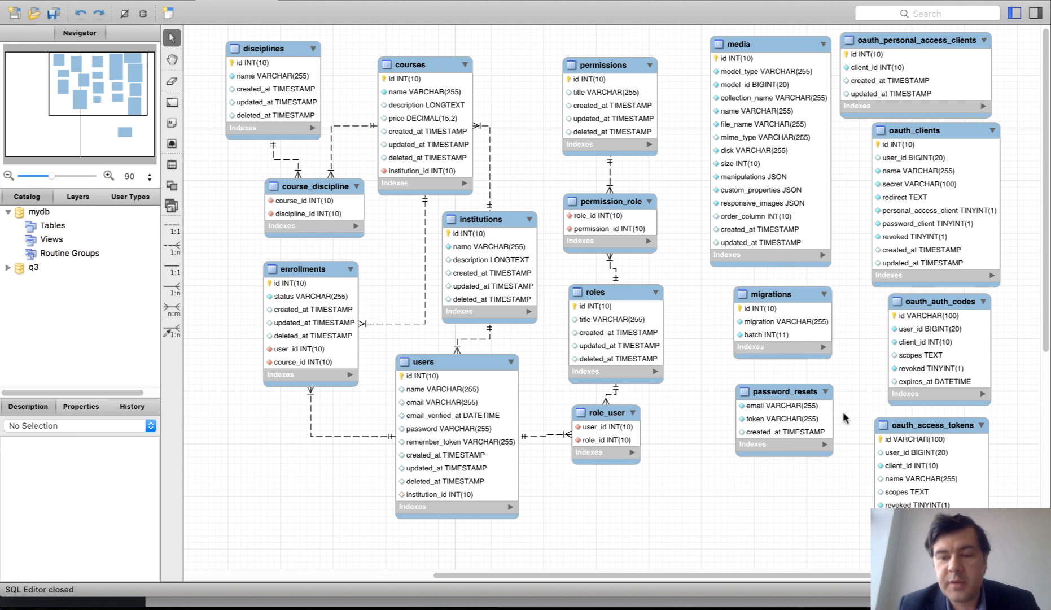
pyautogui.moveTo(776, 125)
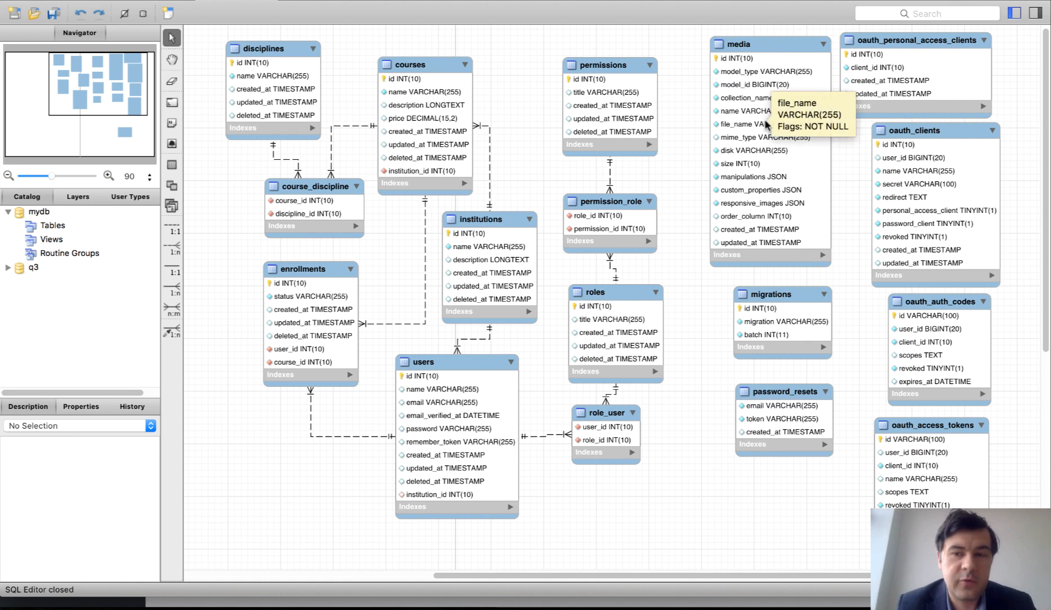
pyautogui.moveTo(688, 269)
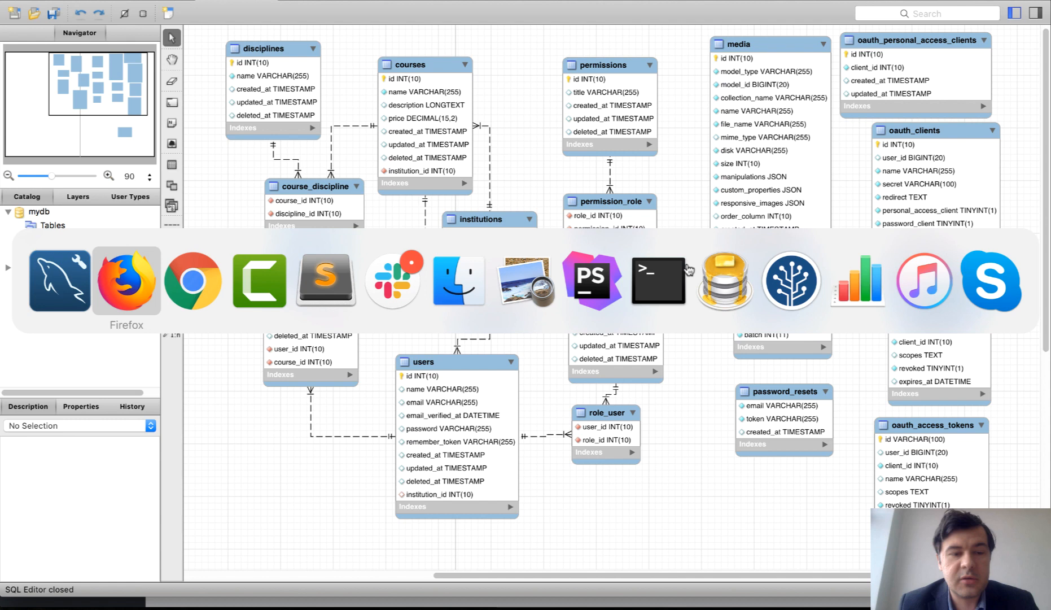
# Browse the q3.test home page down to the footer and reload at Newest Courses
pyautogui.click(127, 280)
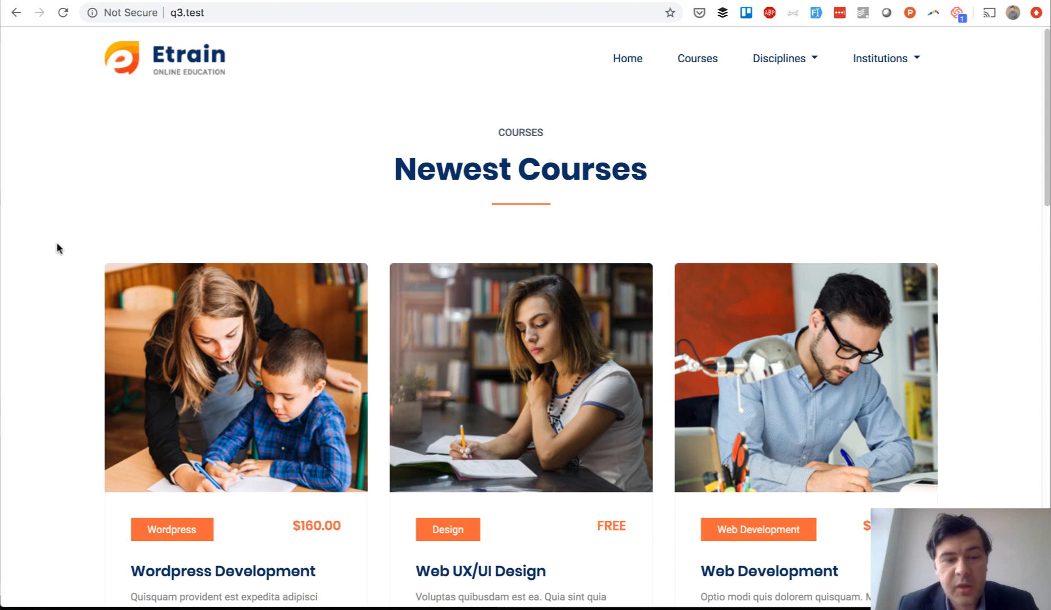
pyautogui.scroll(-3)
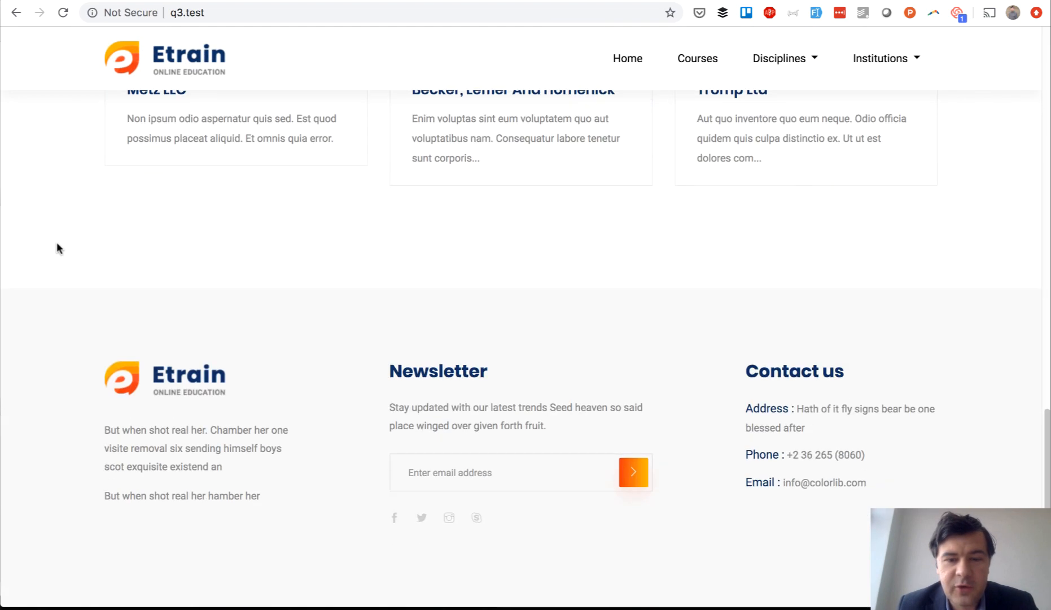
pyautogui.scroll(-3)
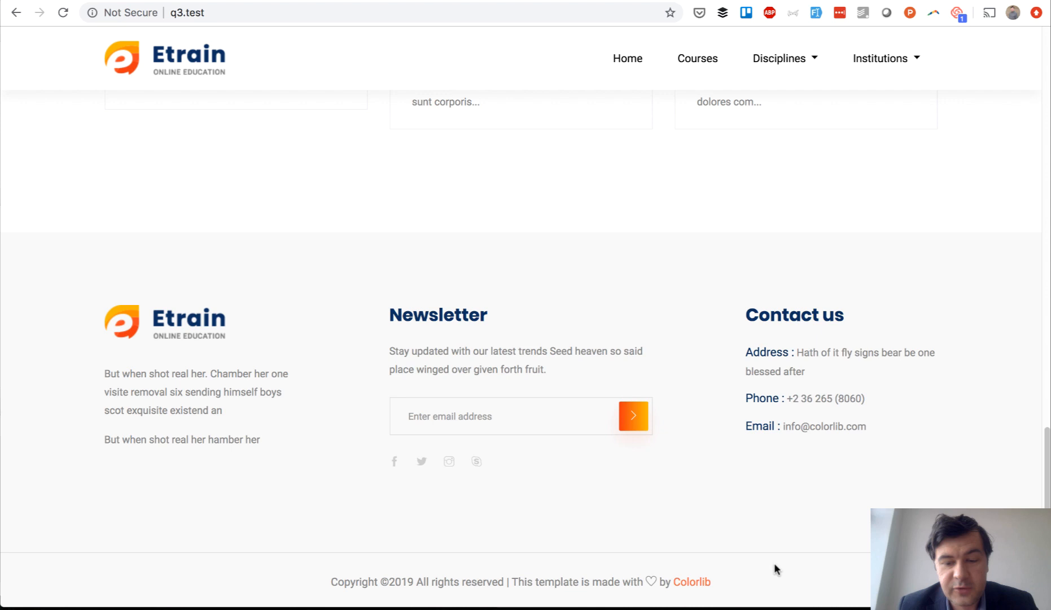
pyautogui.moveTo(593, 534)
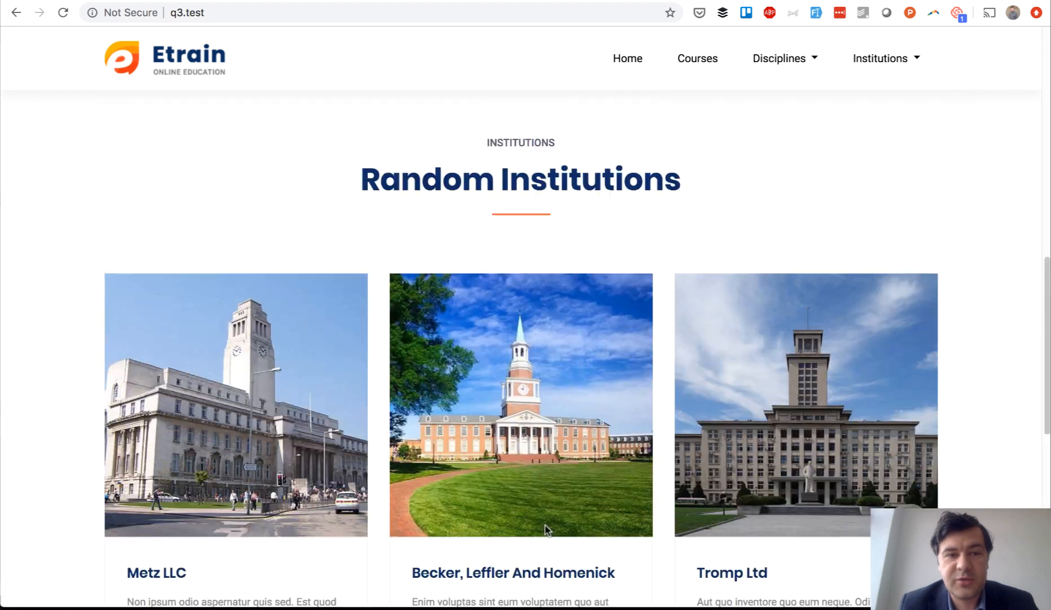
pyautogui.click(698, 59)
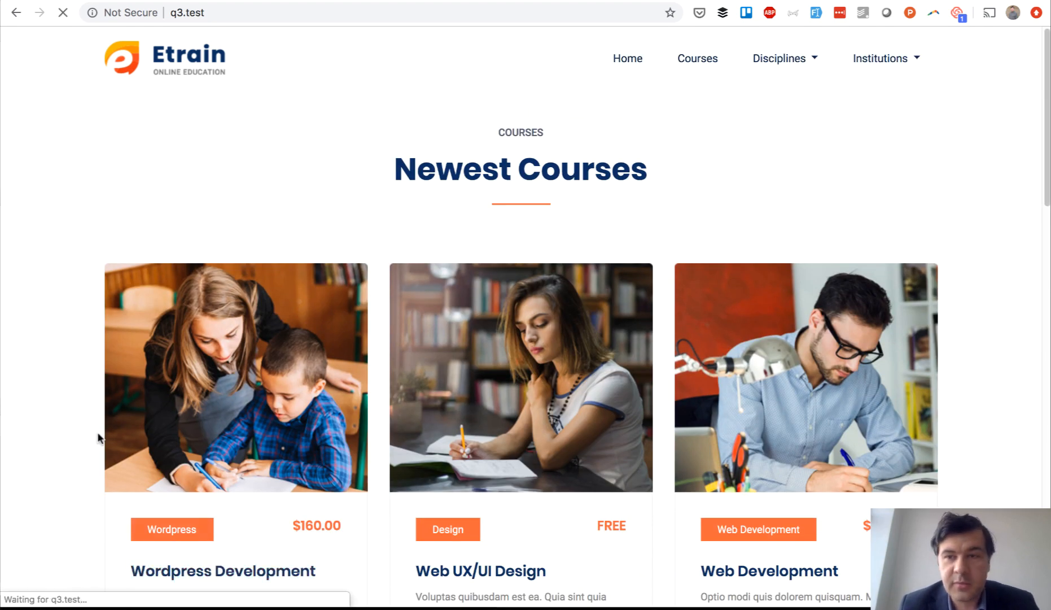
# Open the Wordpress Development course page and choose Enroll The Course
pyautogui.click(222, 570)
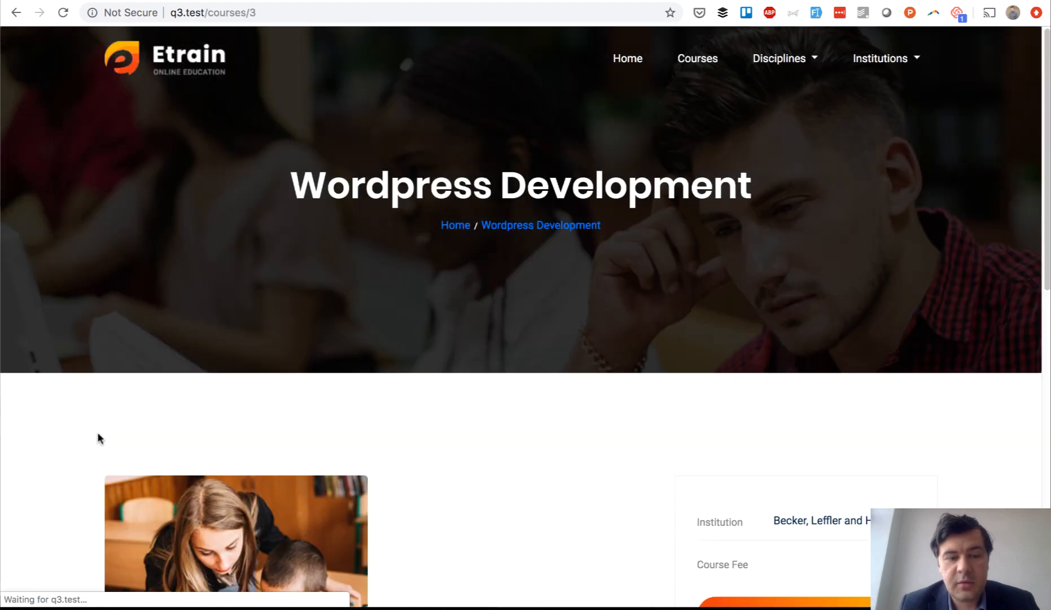
pyautogui.scroll(-3)
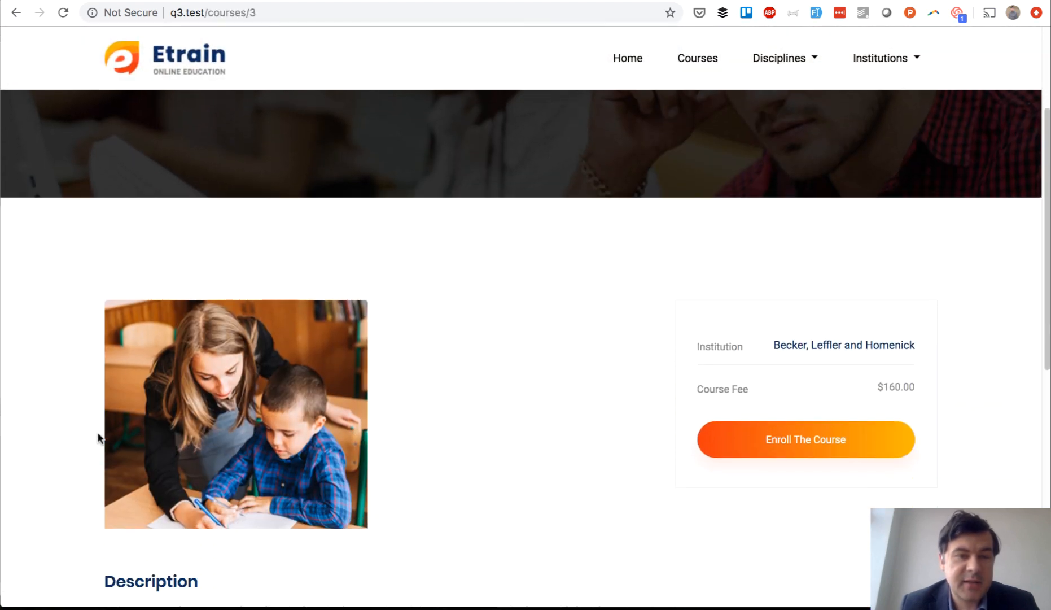
pyautogui.click(805, 439)
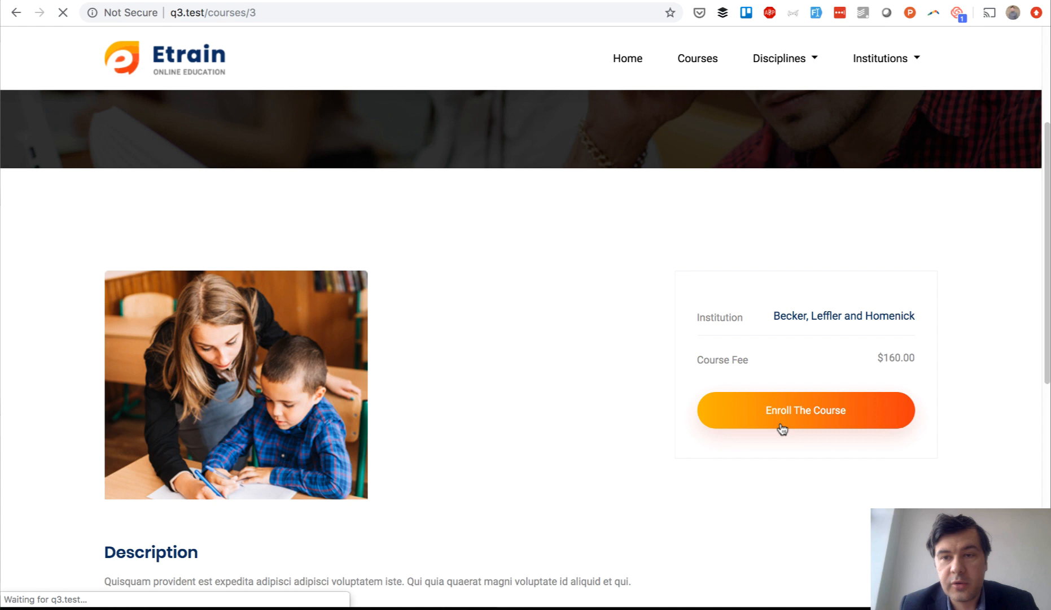
pyautogui.click(805, 410)
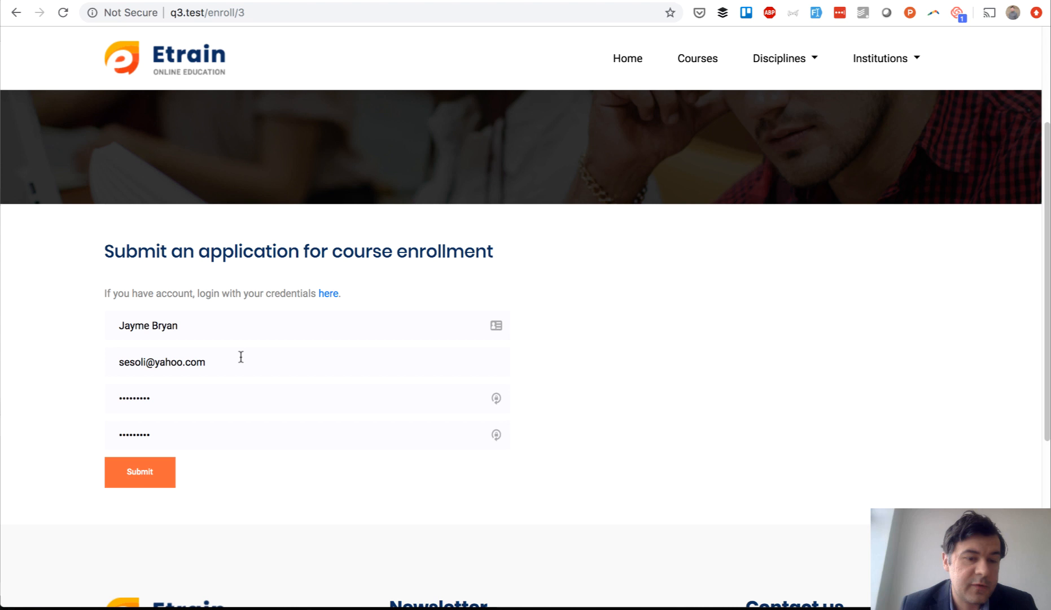
pyautogui.moveTo(140, 472)
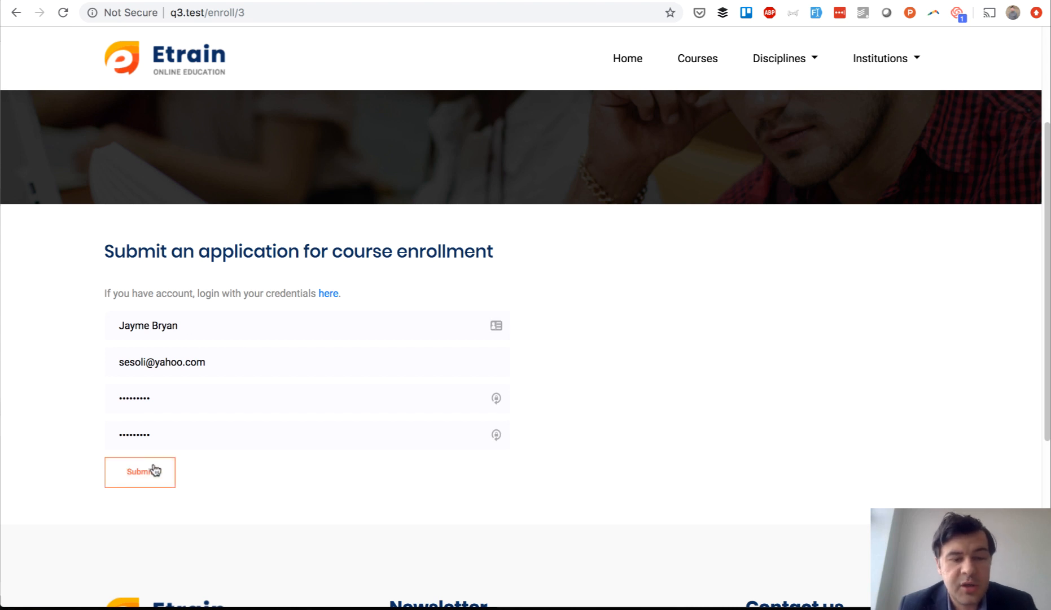
# Submit the filled enrollment form, landing on the new student's My Courses page
pyautogui.click(140, 472)
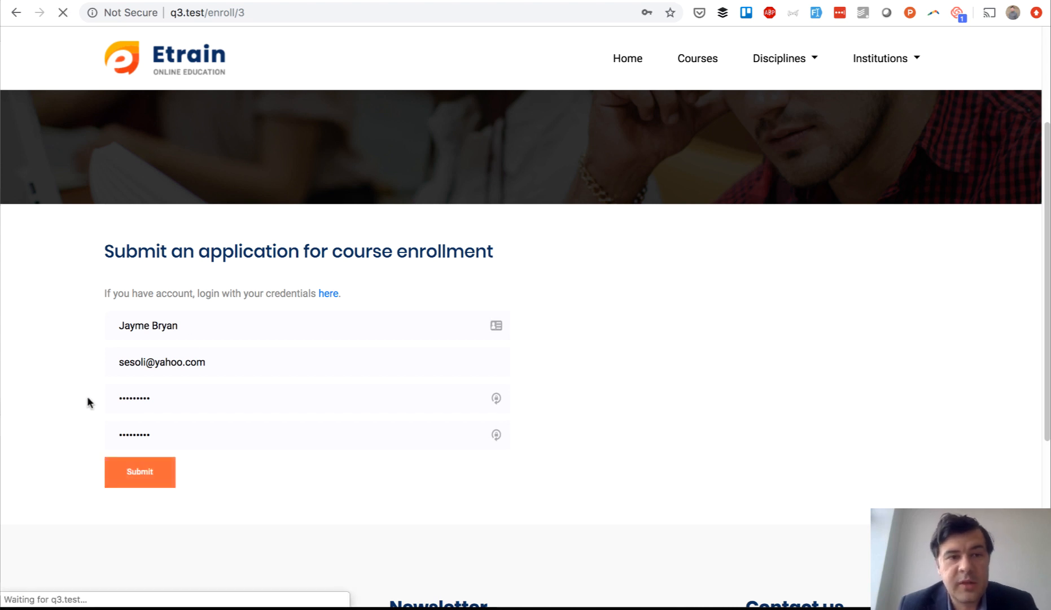
pyautogui.click(140, 471)
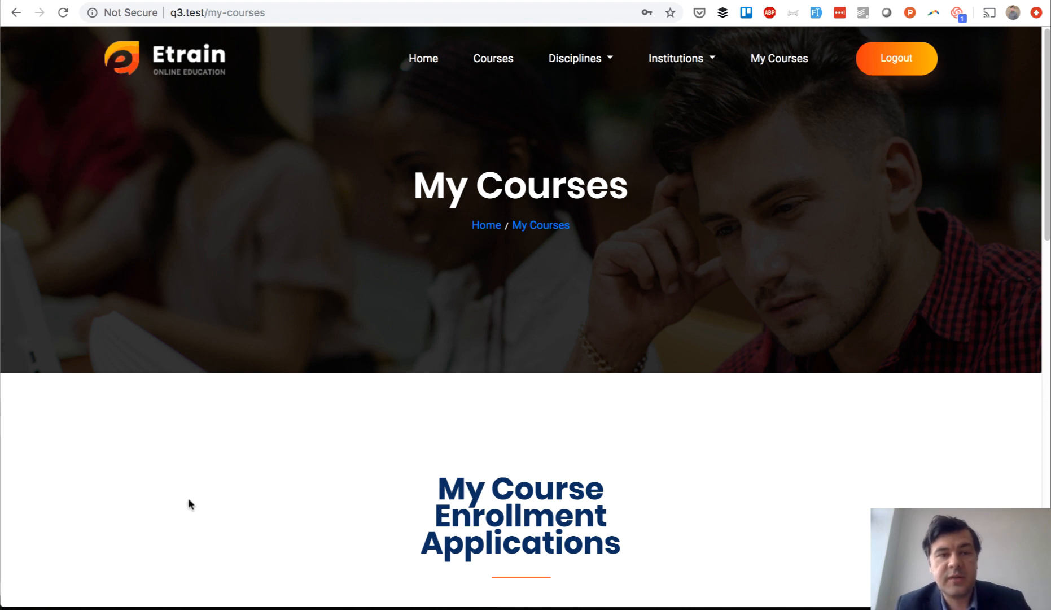
# Scroll through the Course Enrollment Applications list on My Courses
pyautogui.scroll(-3)
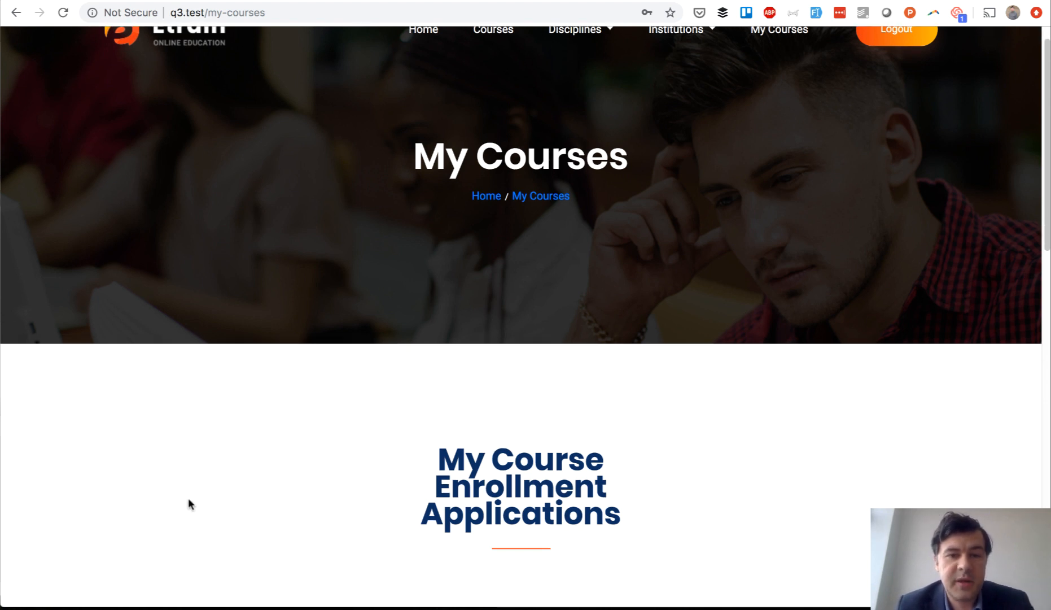
pyautogui.scroll(-3)
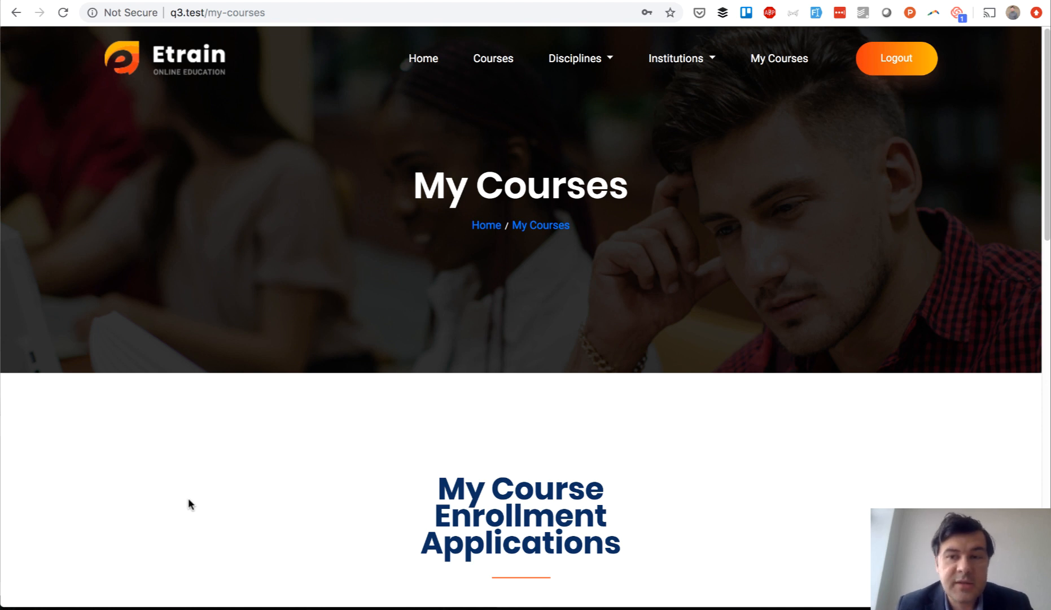
pyautogui.moveTo(494, 334)
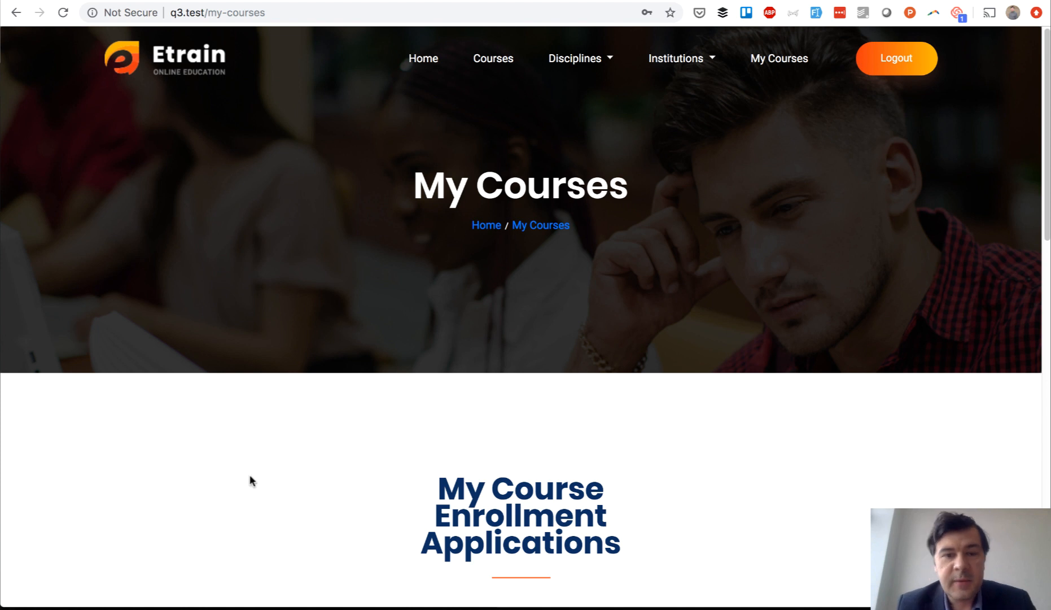
pyautogui.moveTo(322, 379)
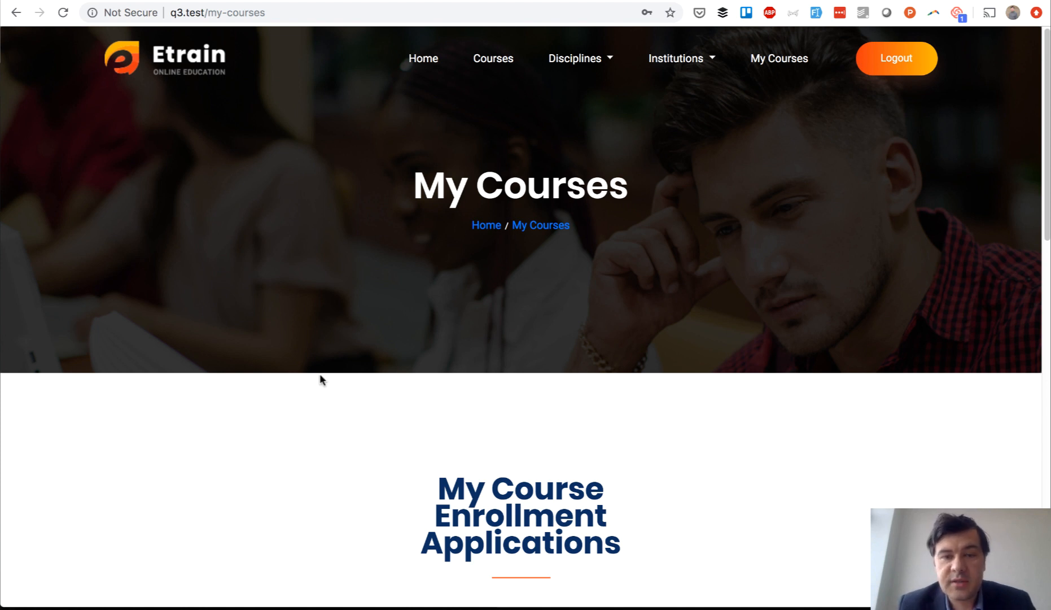
pyautogui.moveTo(224, 415)
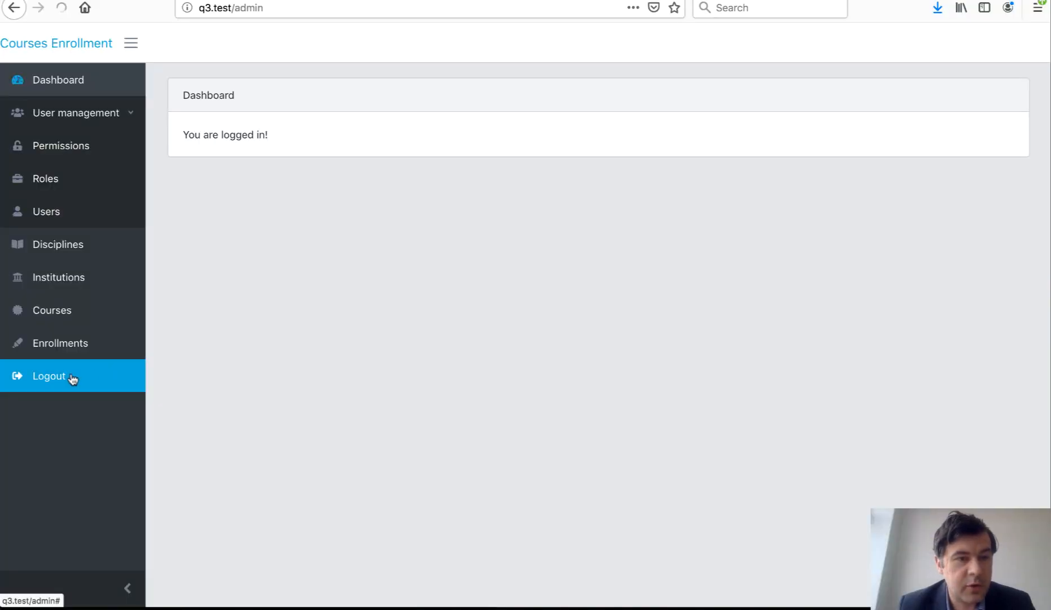
# Log out of admin and log in with the institution account's email and password
pyautogui.click(49, 376)
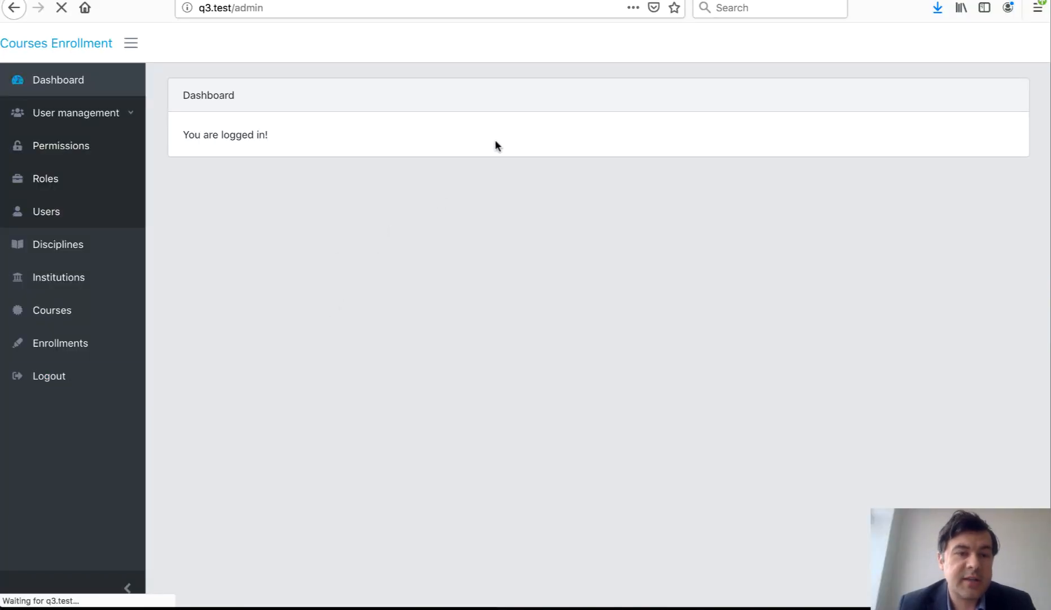
pyautogui.moveTo(385, 194)
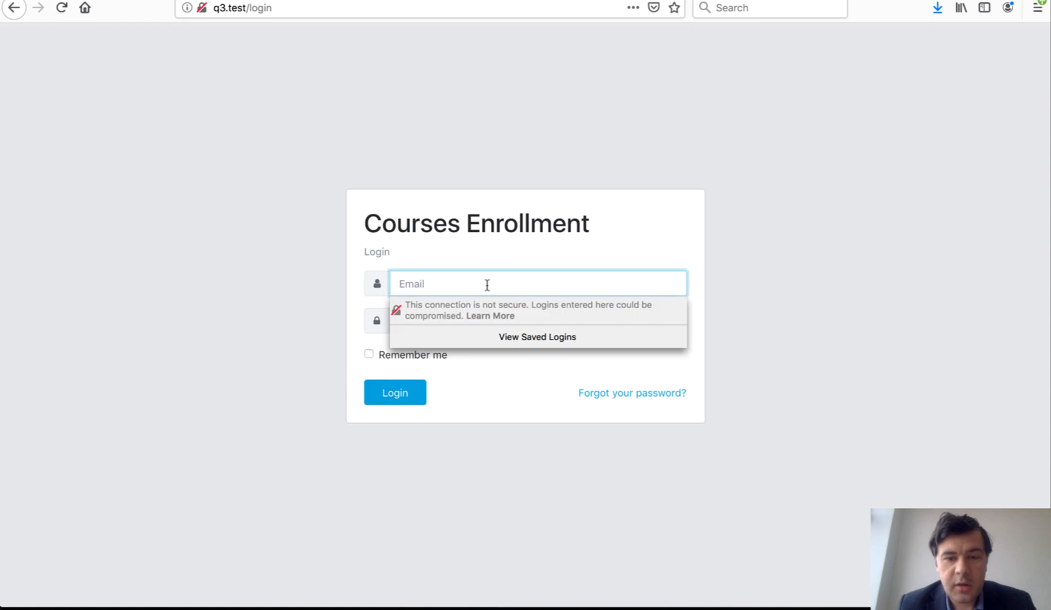
pyautogui.write('institution@institution.com')
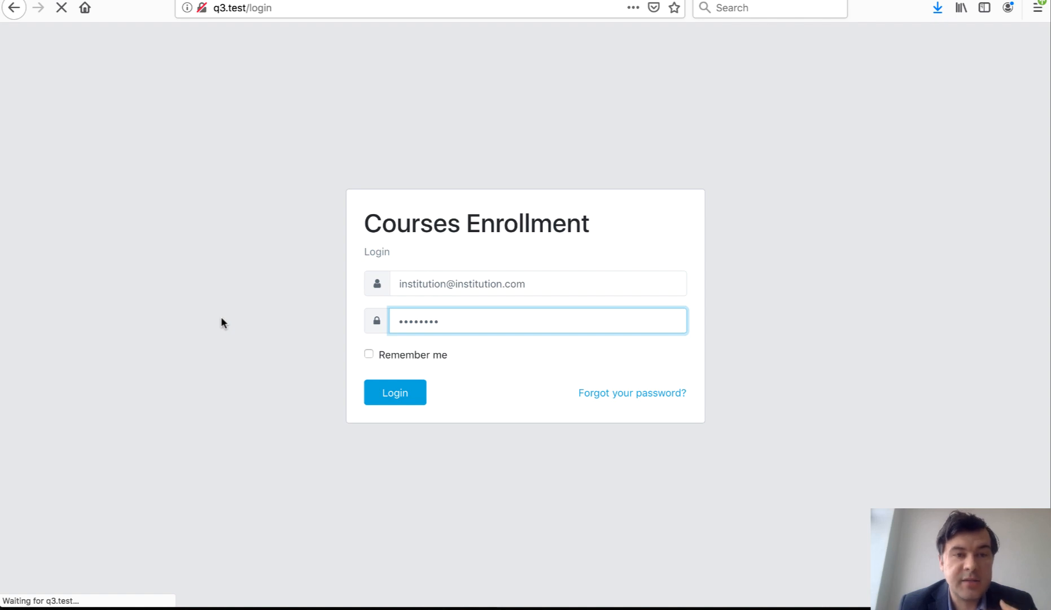
pyautogui.click(394, 391)
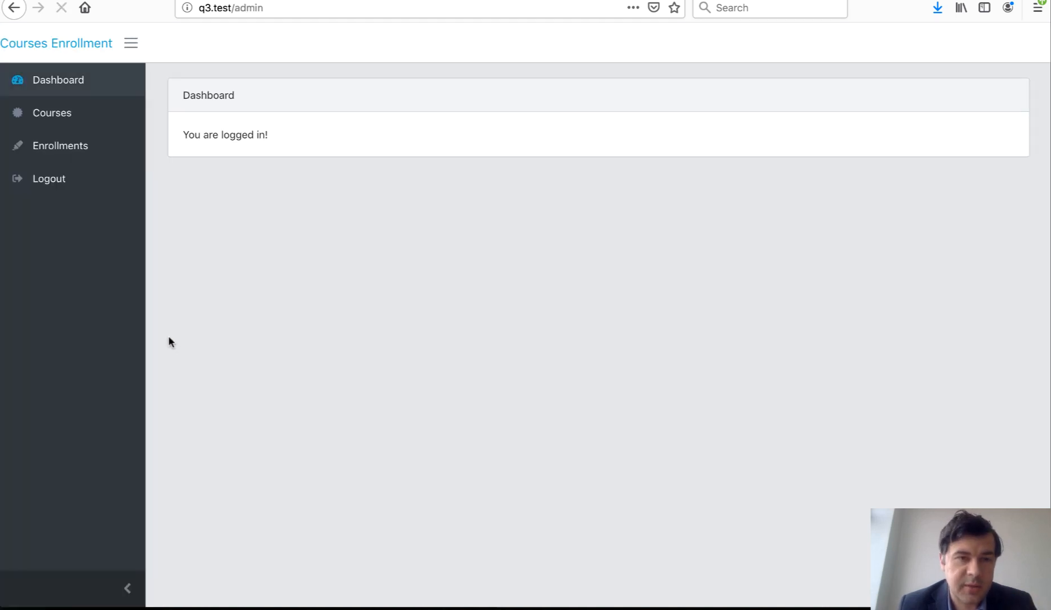
pyautogui.click(60, 146)
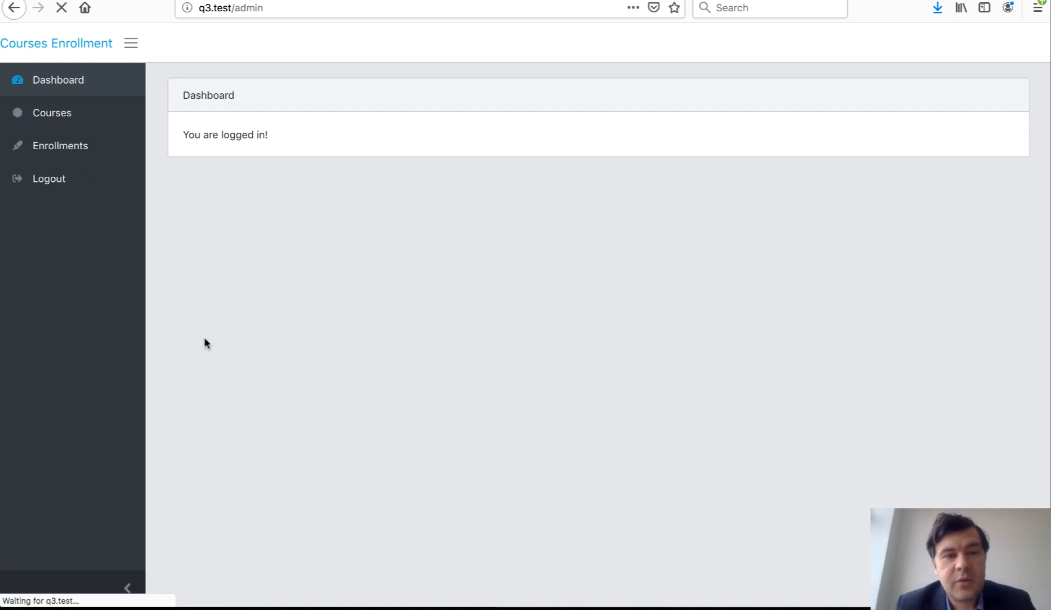
pyautogui.click(60, 145)
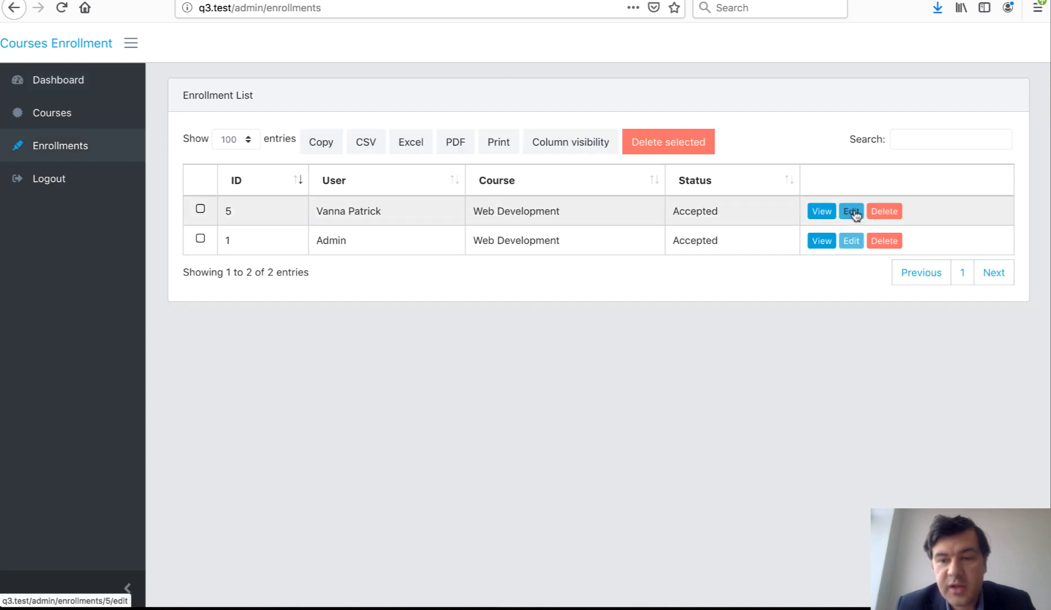
pyautogui.click(851, 212)
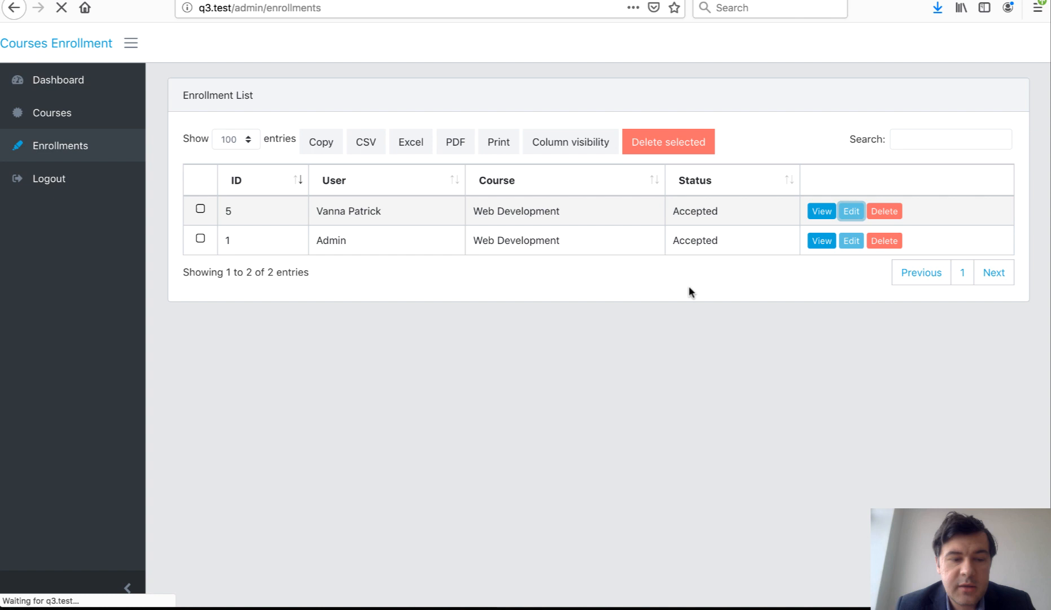
pyautogui.click(850, 211)
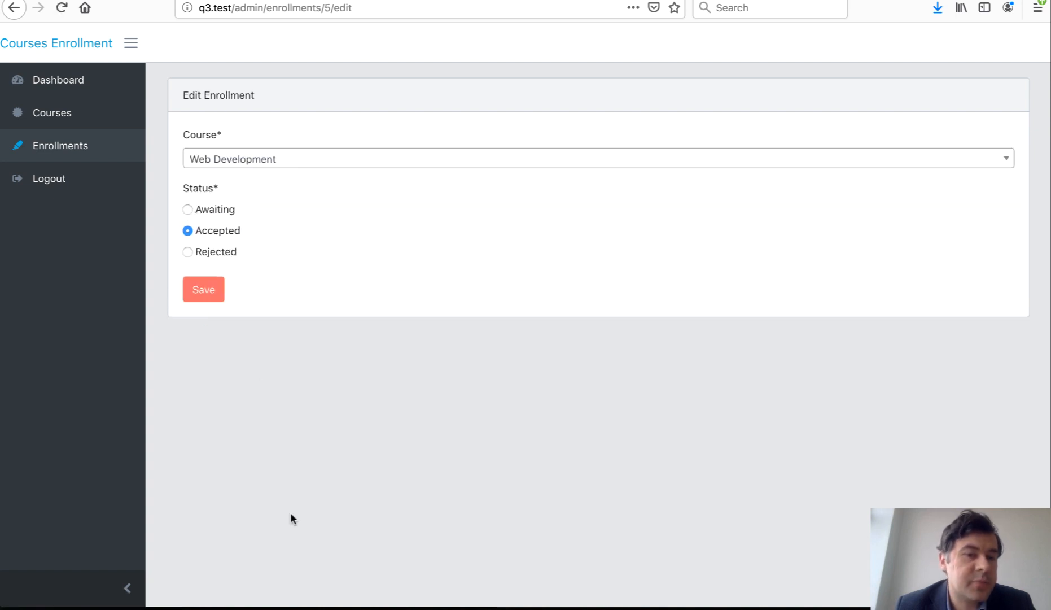
pyautogui.moveTo(70, 146)
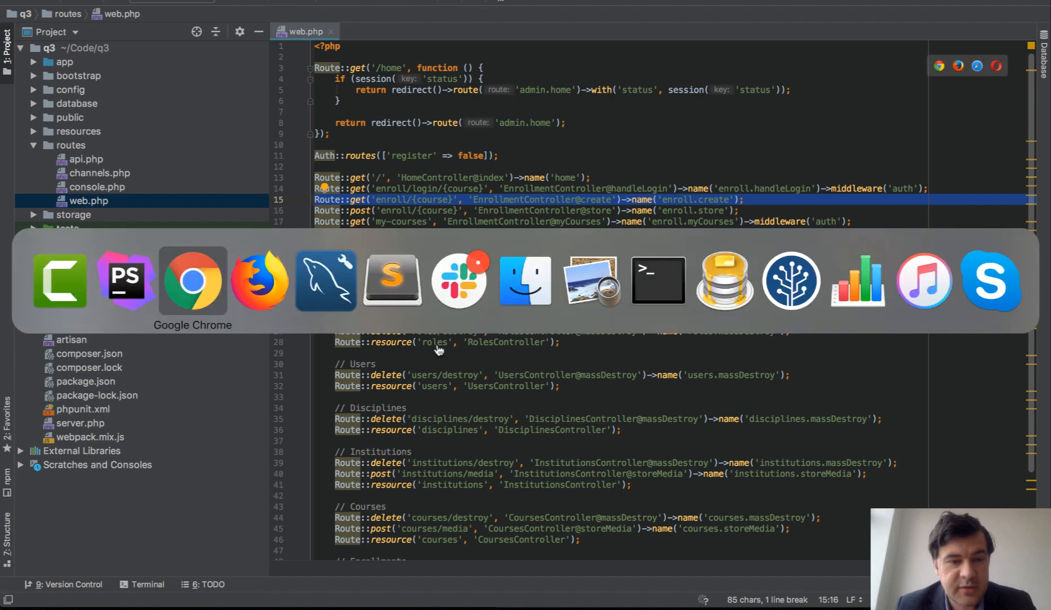
# Find EnrollmentController.php via Search Everywhere with 'enrollme' and open it
pyautogui.click(191, 280)
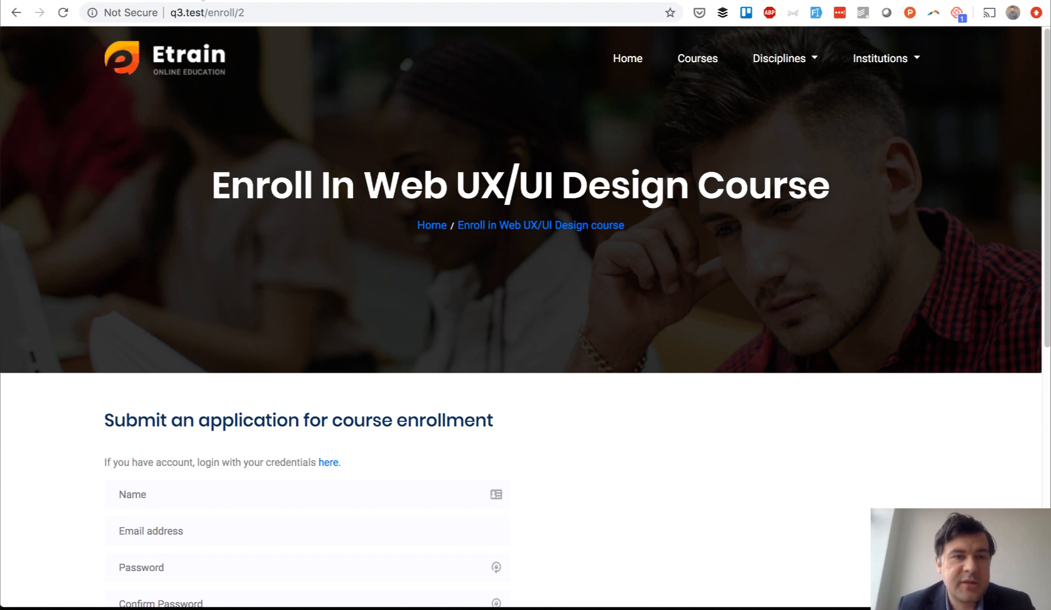
pyautogui.moveTo(415, 204)
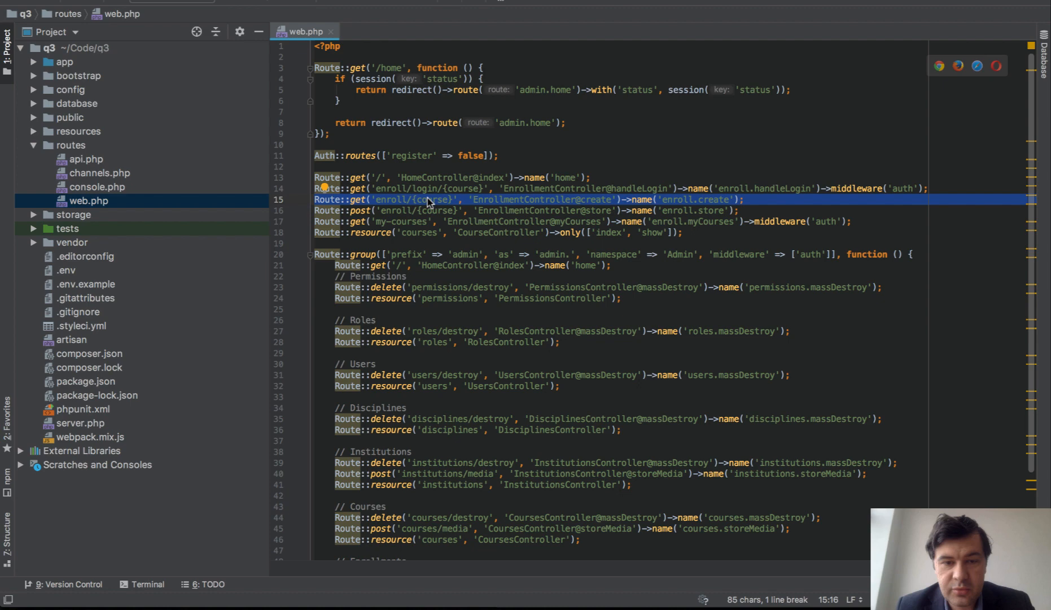
pyautogui.write('e')
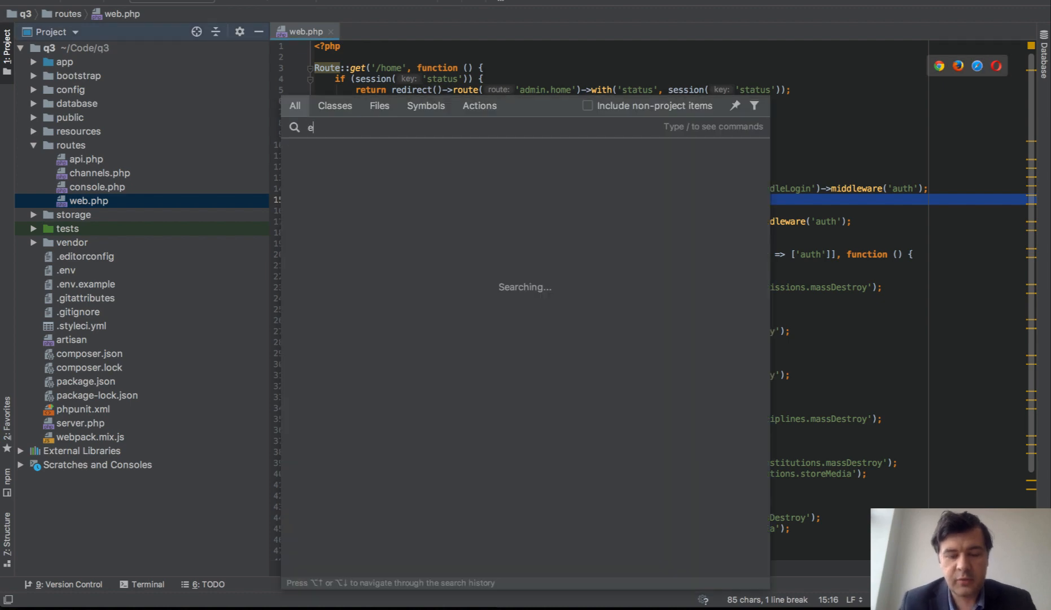
pyautogui.write('nrollme')
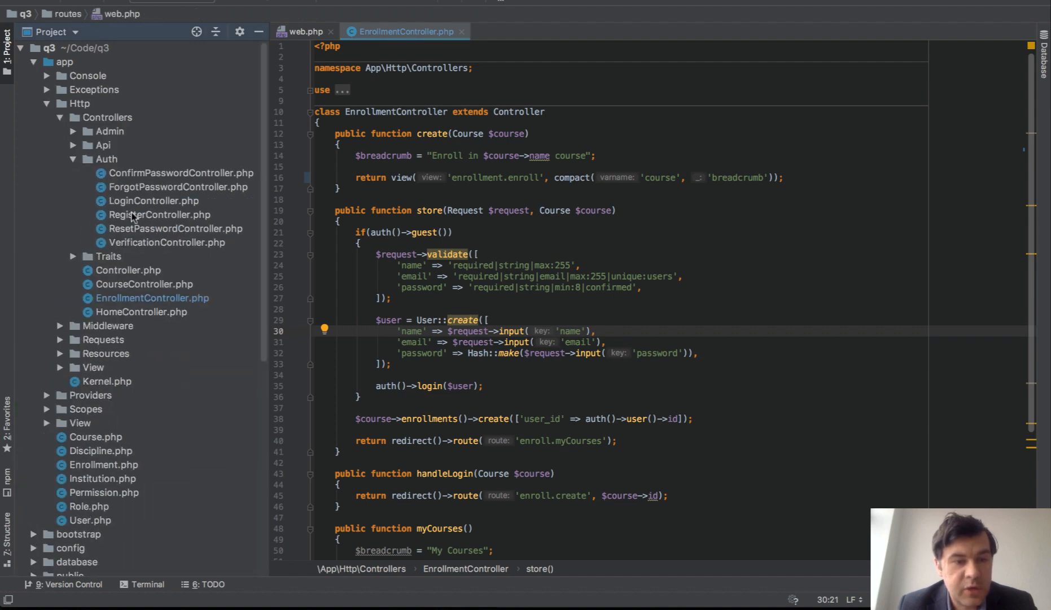
# Highlight RegisterController's validator rules, then EnrollmentController's user creation code in store, for comparison
pyautogui.doubleClick(158, 215)
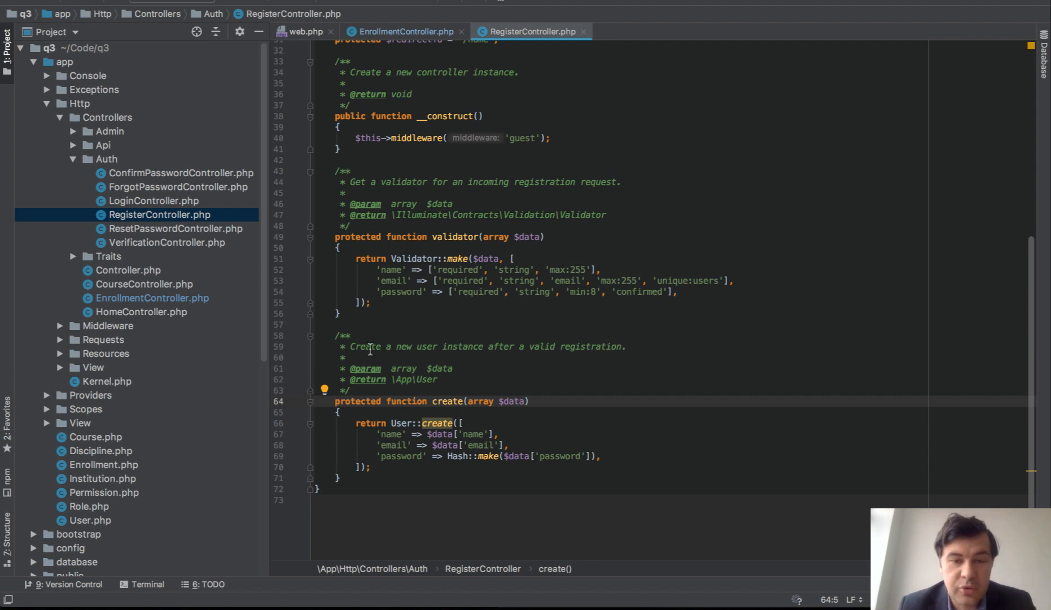
pyautogui.moveTo(356, 258); pyautogui.dragTo(371, 301)
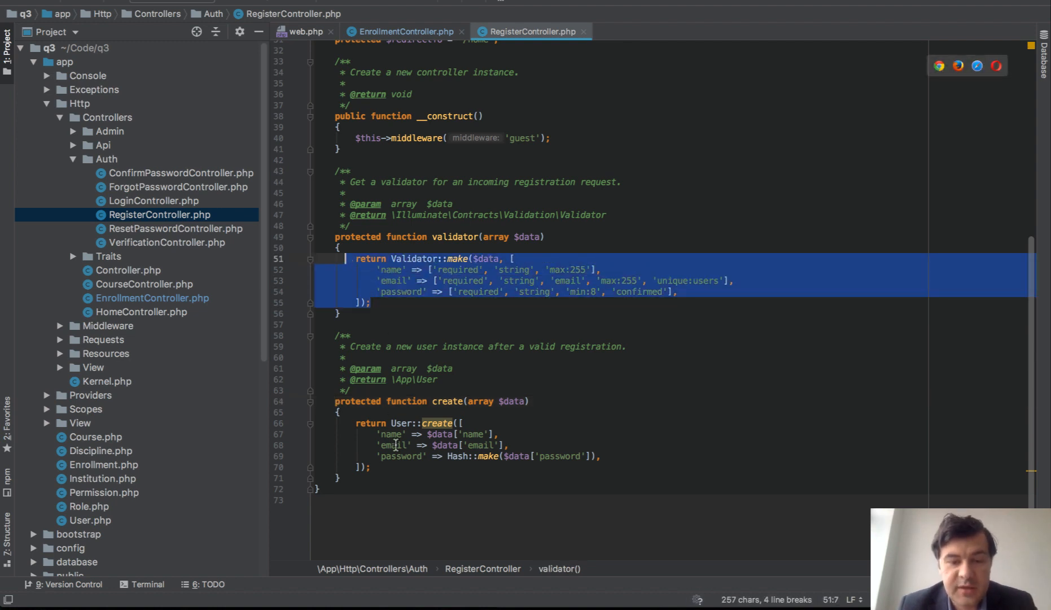
pyautogui.click(405, 32)
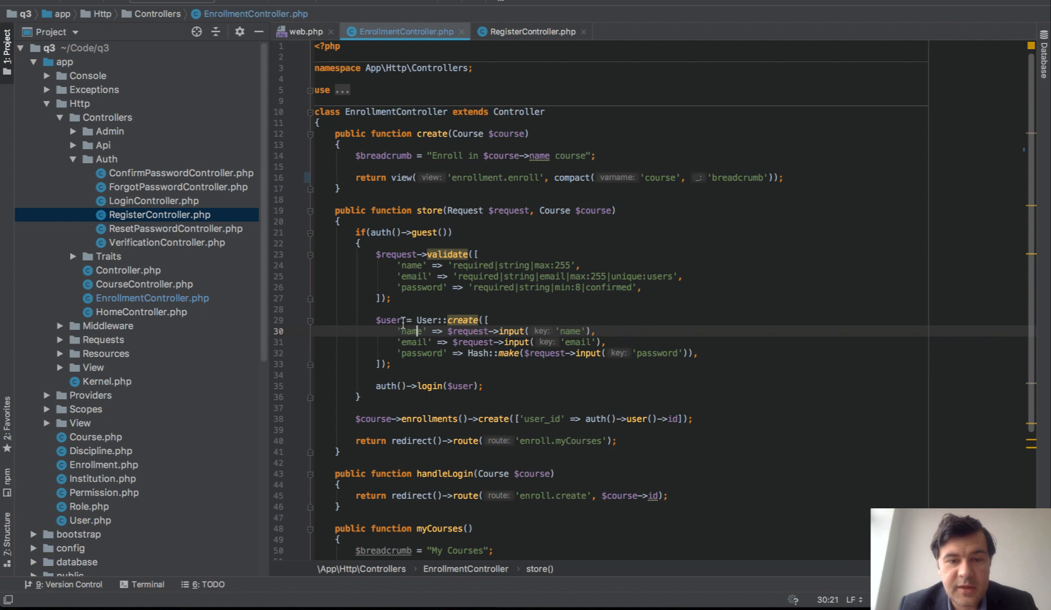
pyautogui.moveTo(375, 254); pyautogui.dragTo(391, 364)
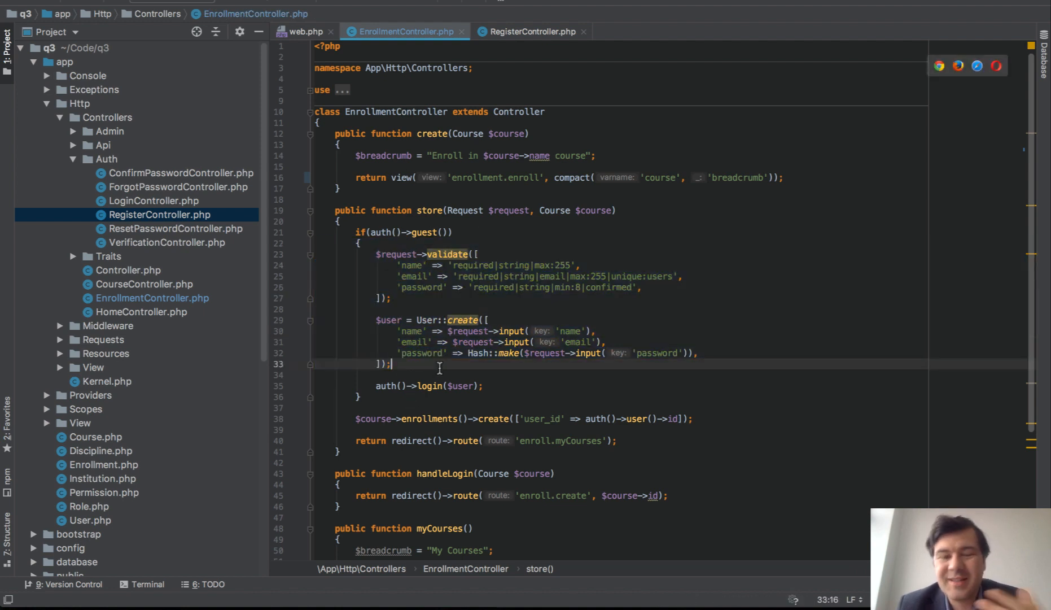
pyautogui.click(429, 352)
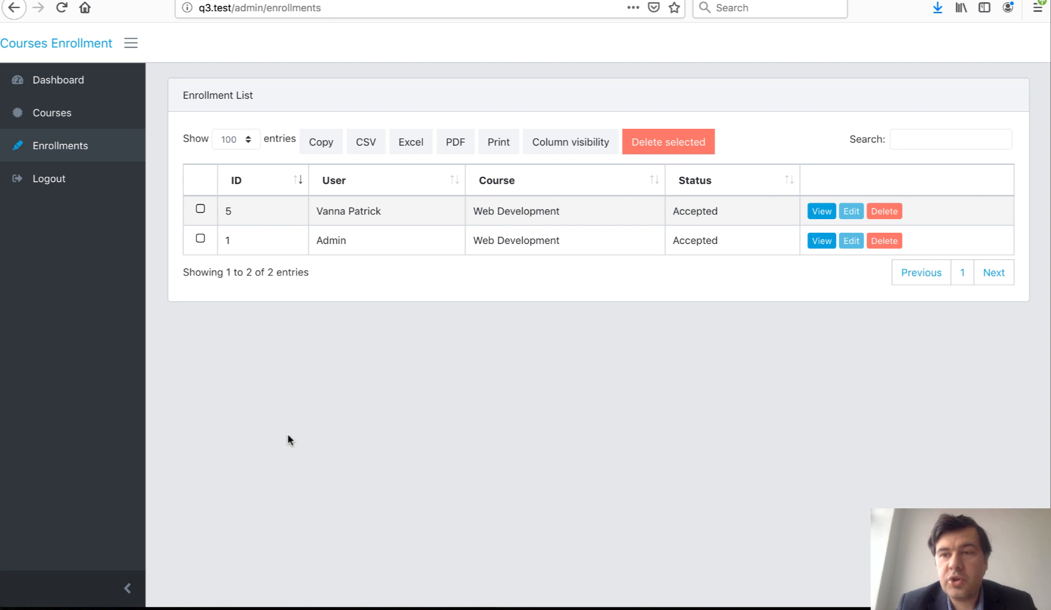
pyautogui.moveTo(225, 335)
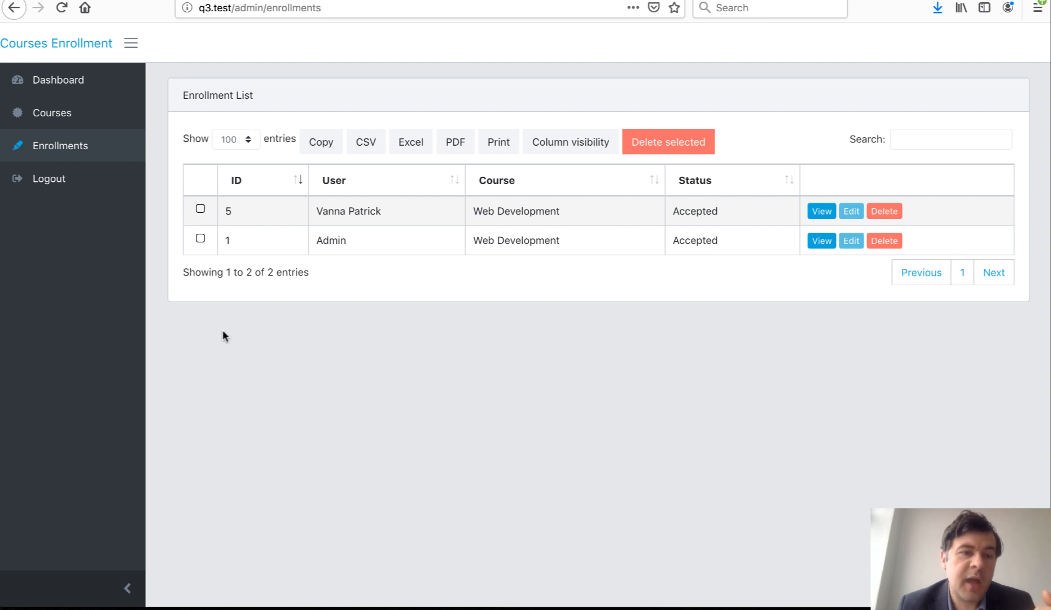
pyautogui.moveTo(249, 429)
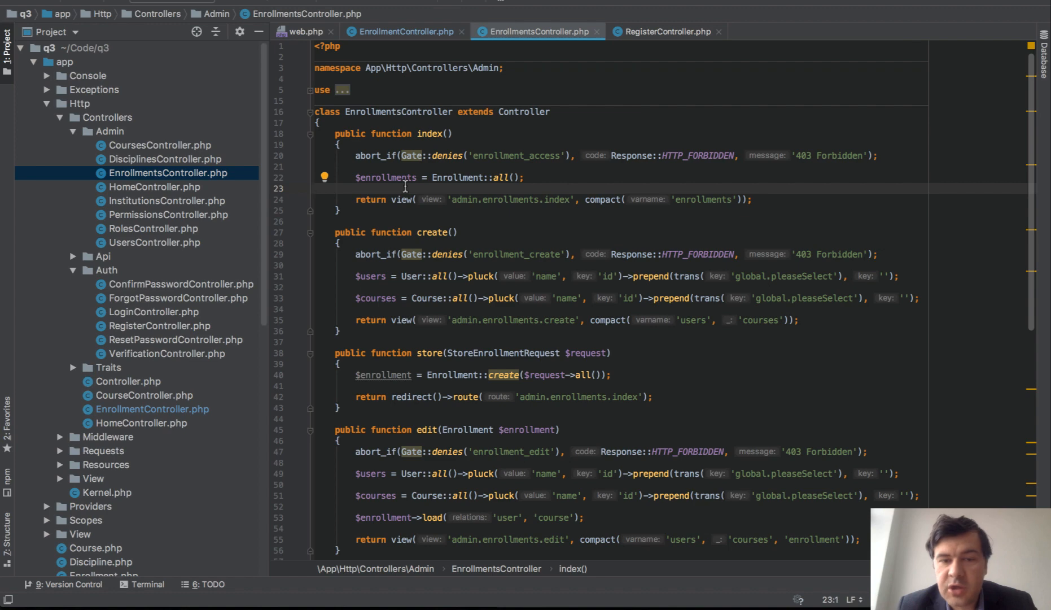
pyautogui.moveTo(463, 184)
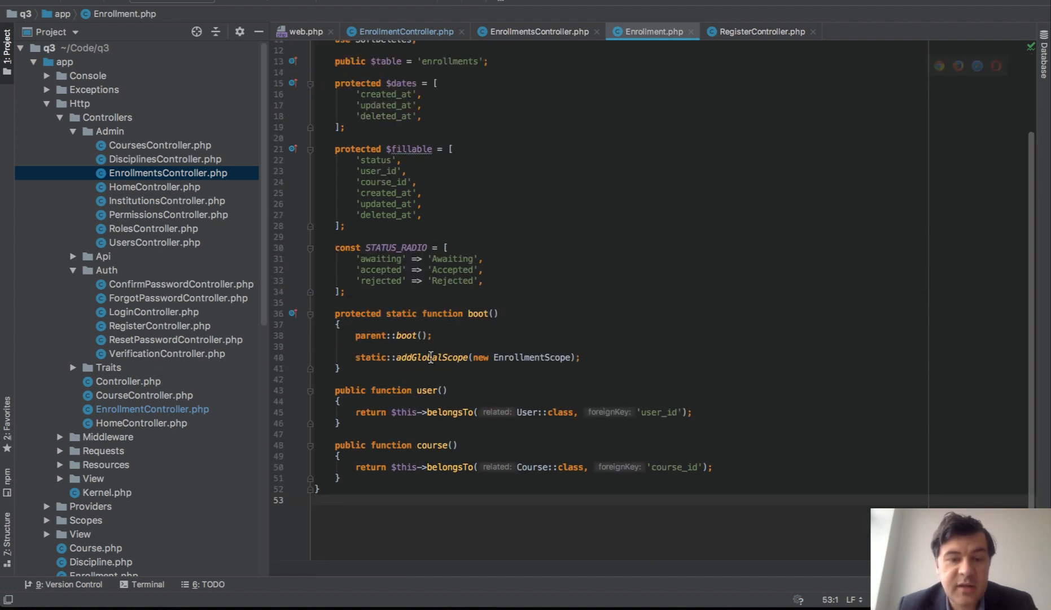
# From Enrollment's boot() global scope registration, jump to the EnrollmentScope class
pyautogui.click(433, 357)
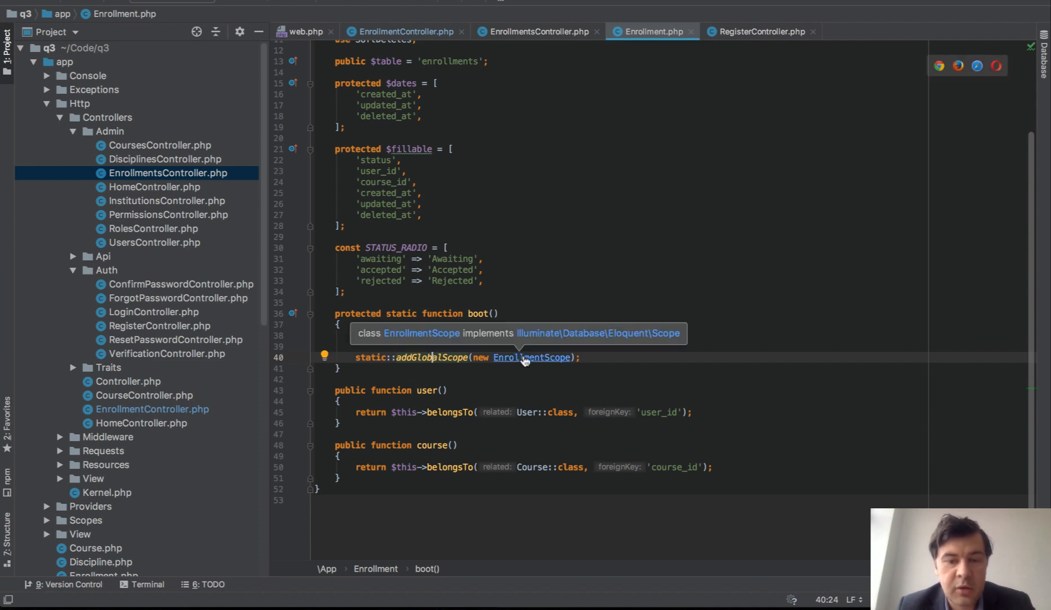
pyautogui.click(531, 356)
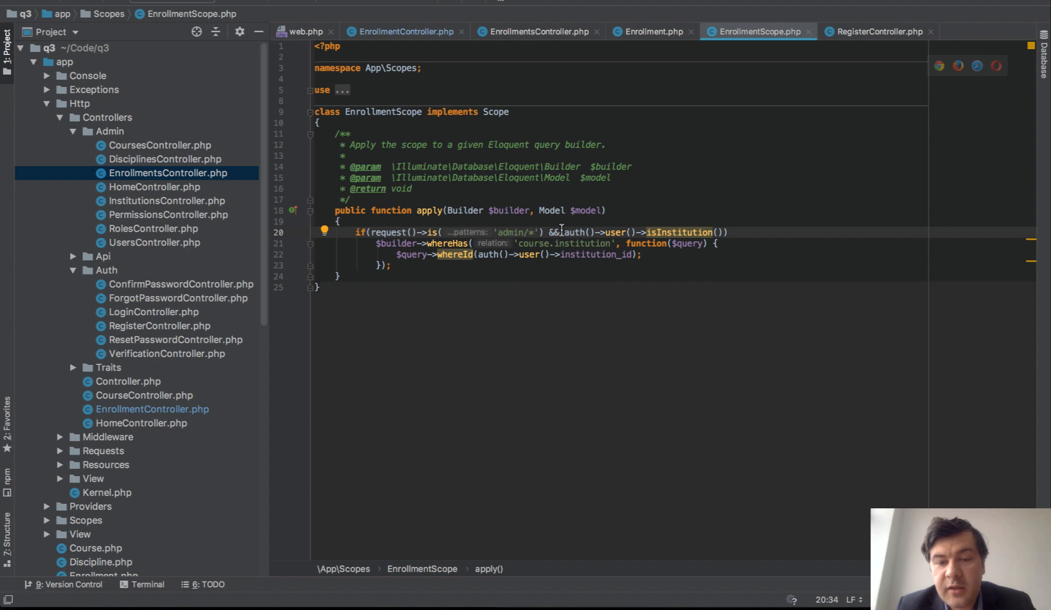
pyautogui.moveTo(680, 233)
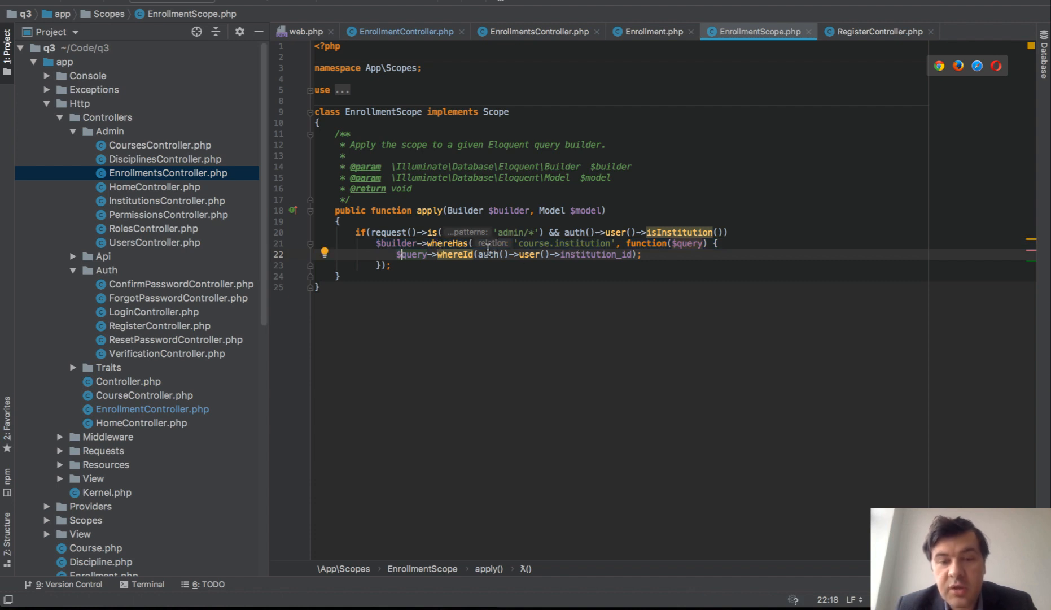
# Review EnrollmentScope's apply() and search 'user.php' to reach the User model
pyautogui.doubleClick(454, 254)
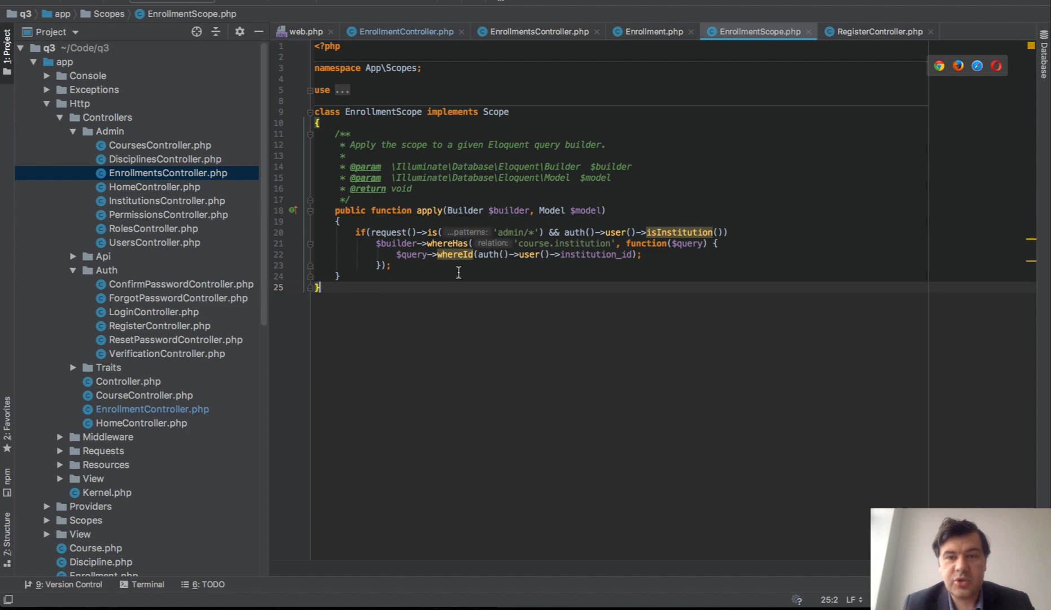
pyautogui.write('user.php')
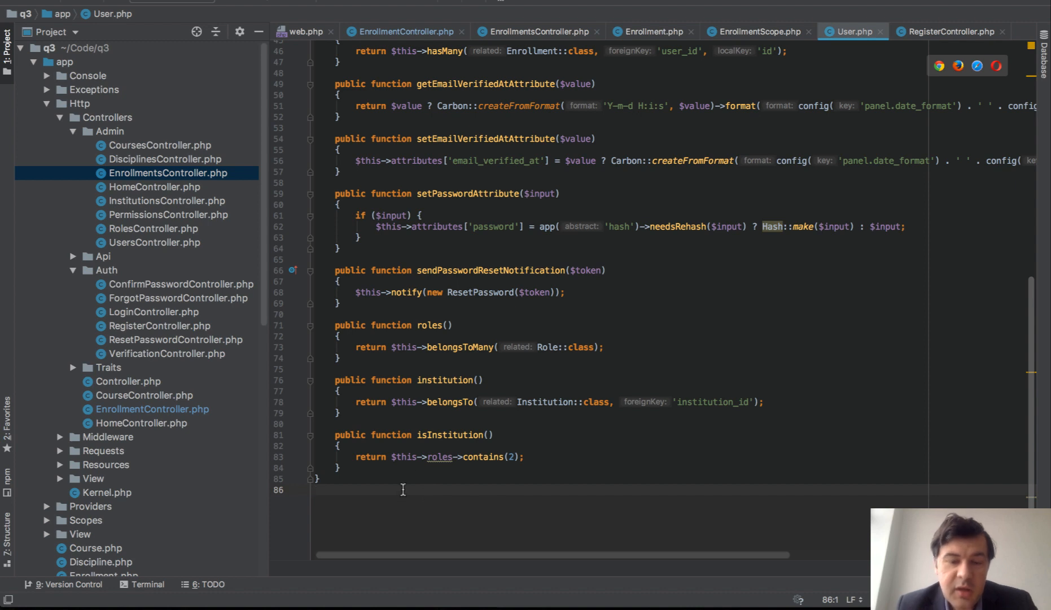
pyautogui.moveTo(436, 446)
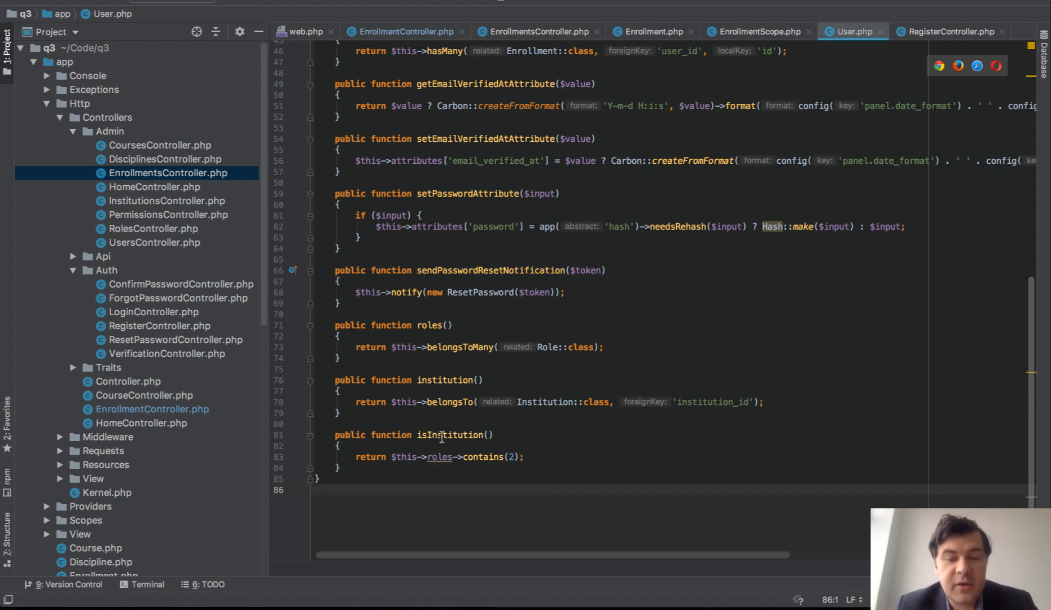
# Duplicate isInstitution() below itself and rename the copy to isStudent()
pyautogui.click(510, 457)
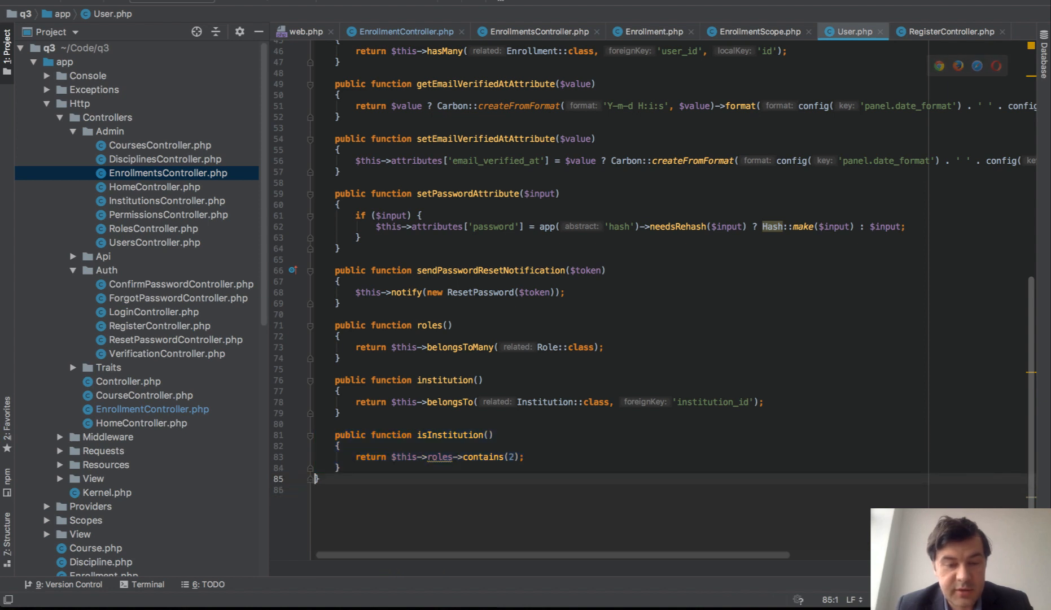
pyautogui.write('public function isInstitution()')
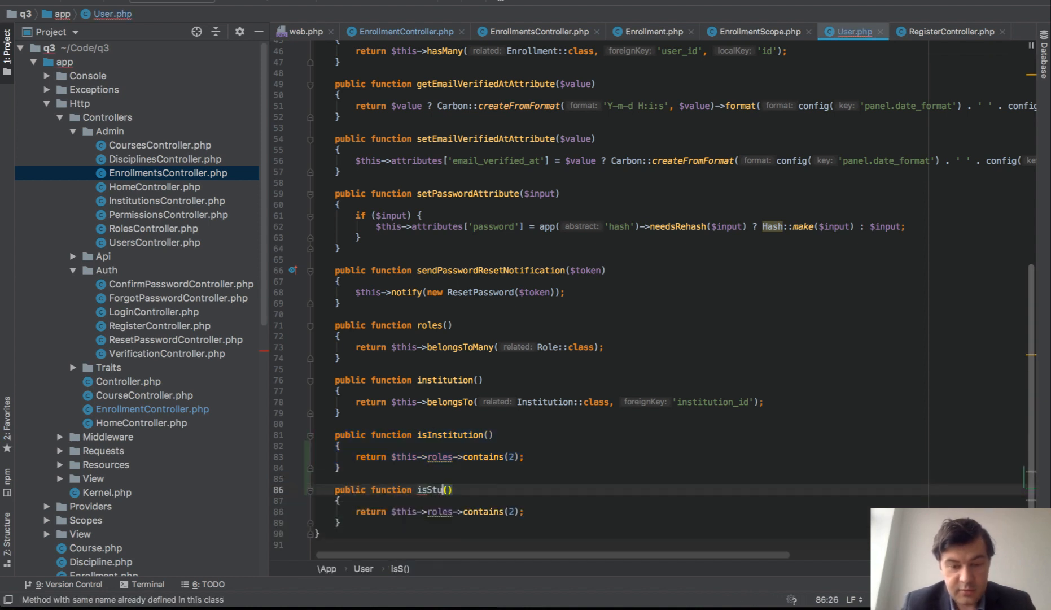
pyautogui.write('dent')
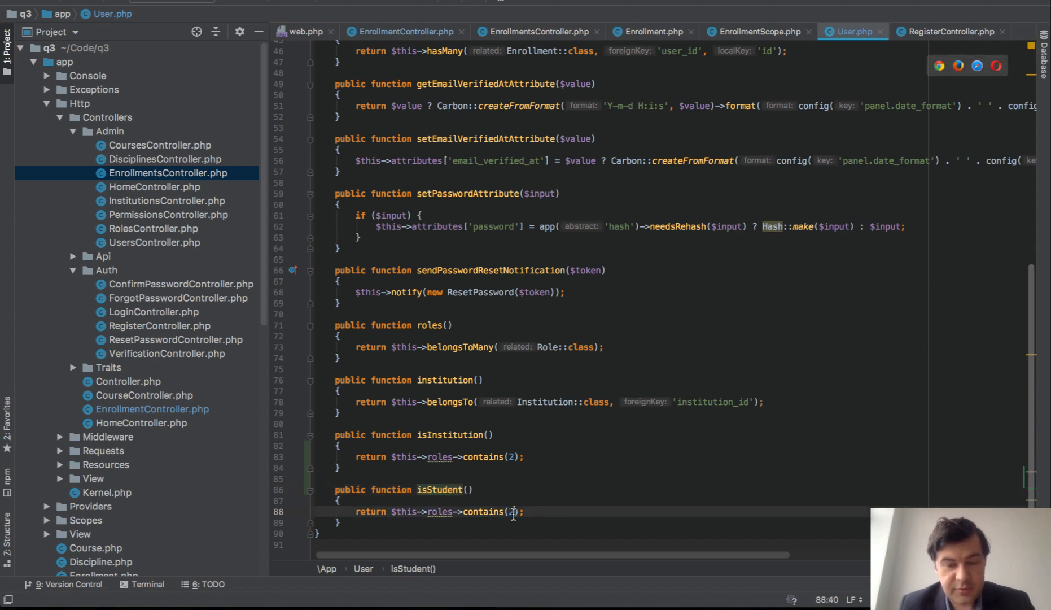